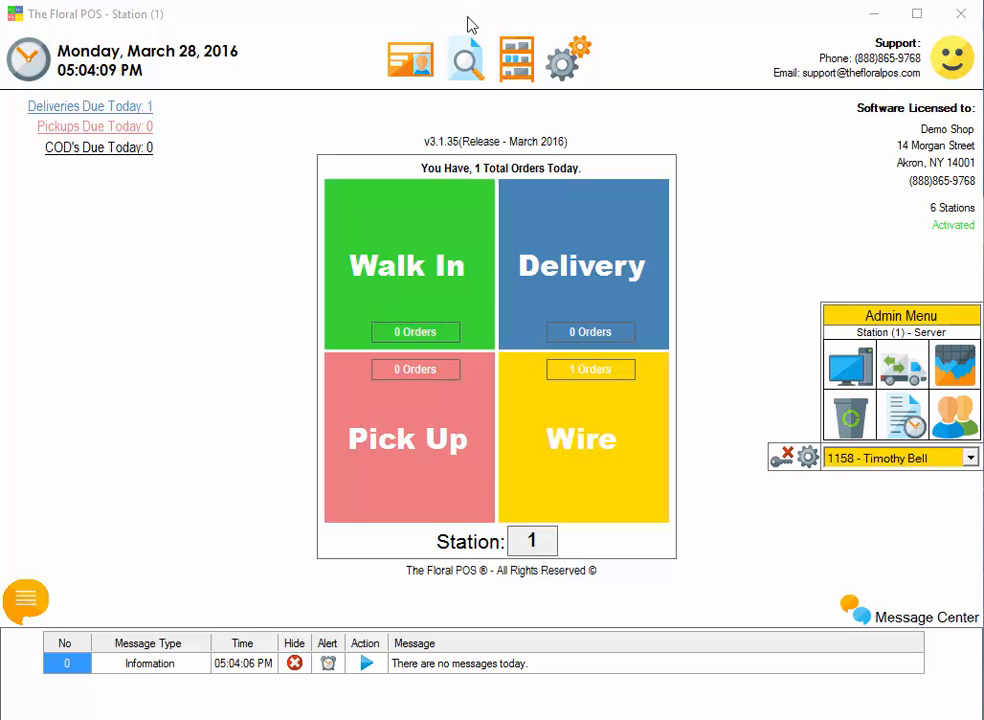
# Step: Bring up the Order Browser listing the saved March 2016 orders
pyautogui.click(464, 58)
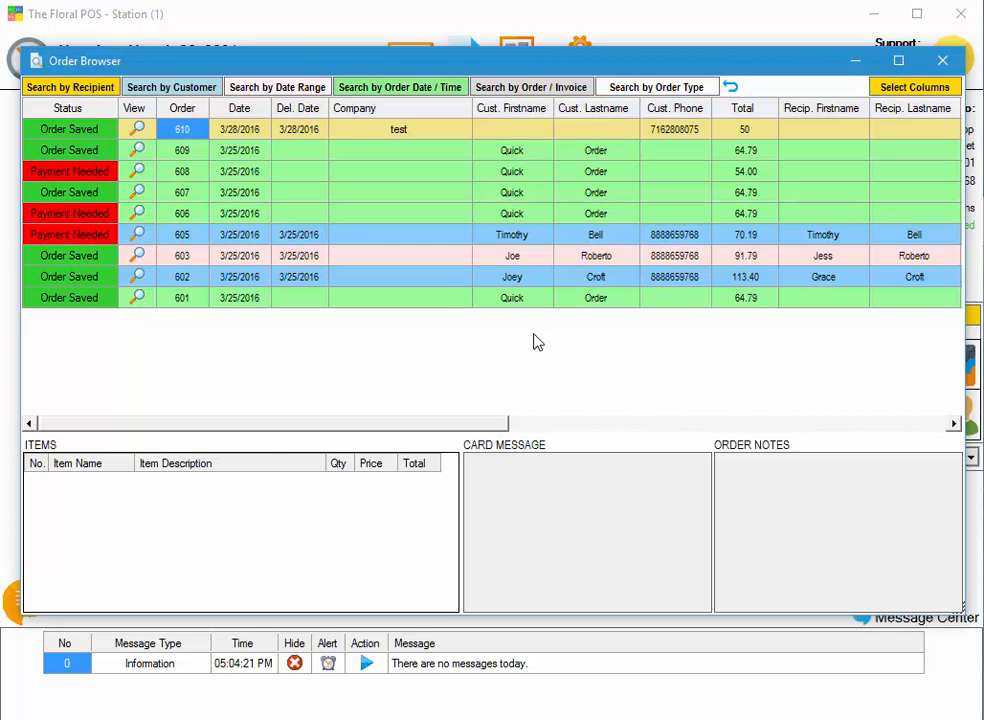
pyautogui.moveTo(520, 342)
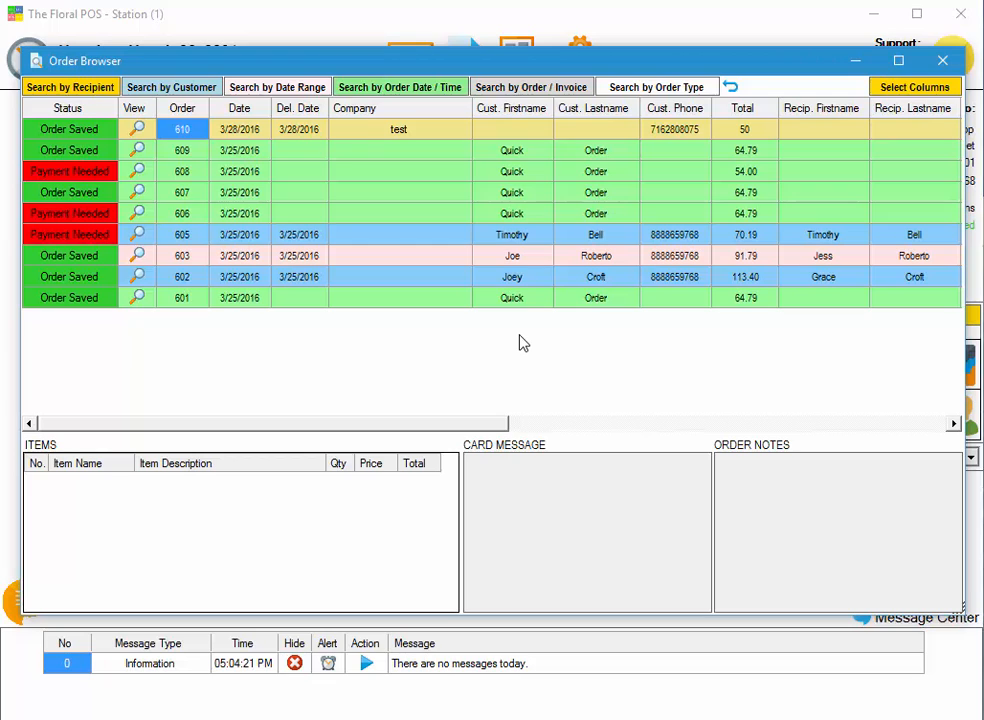
pyautogui.moveTo(492, 334)
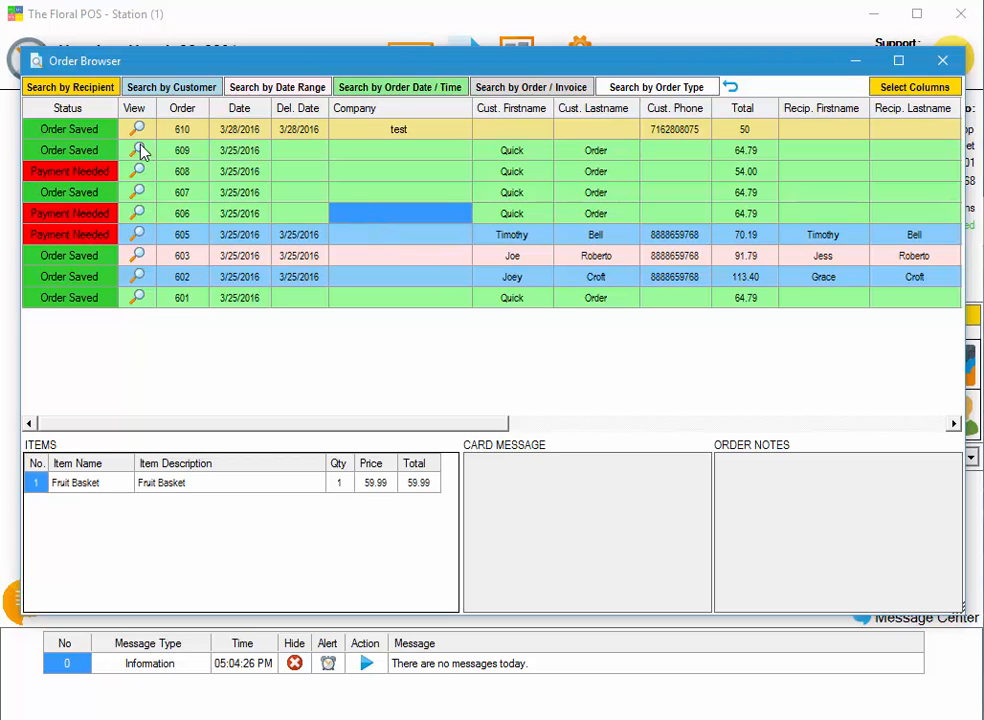
pyautogui.moveTo(138, 288)
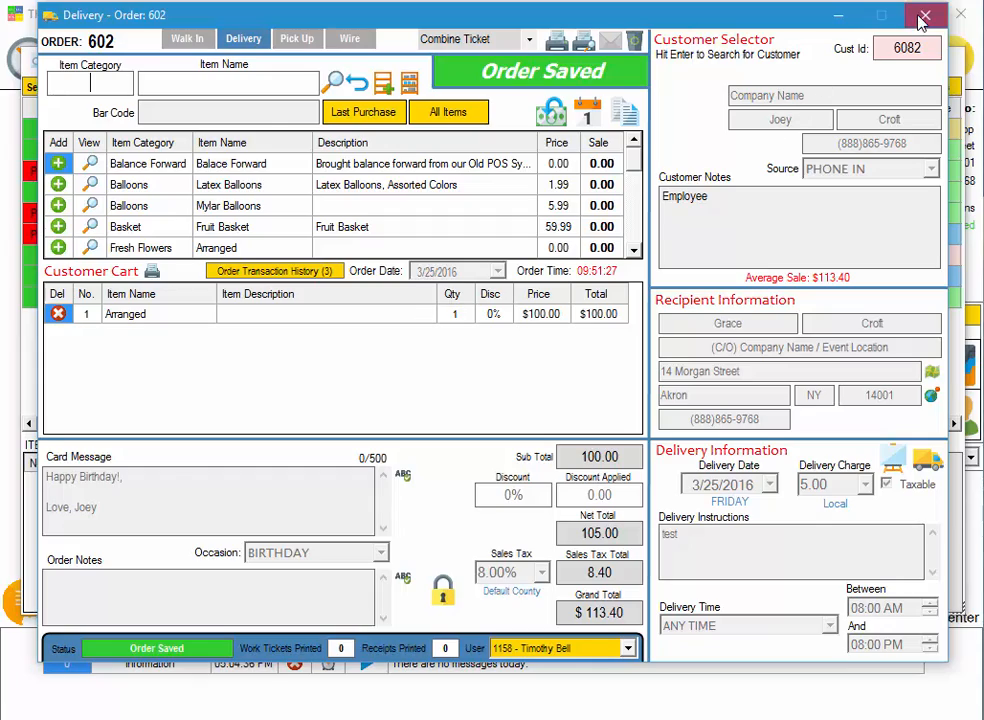
pyautogui.click(924, 18)
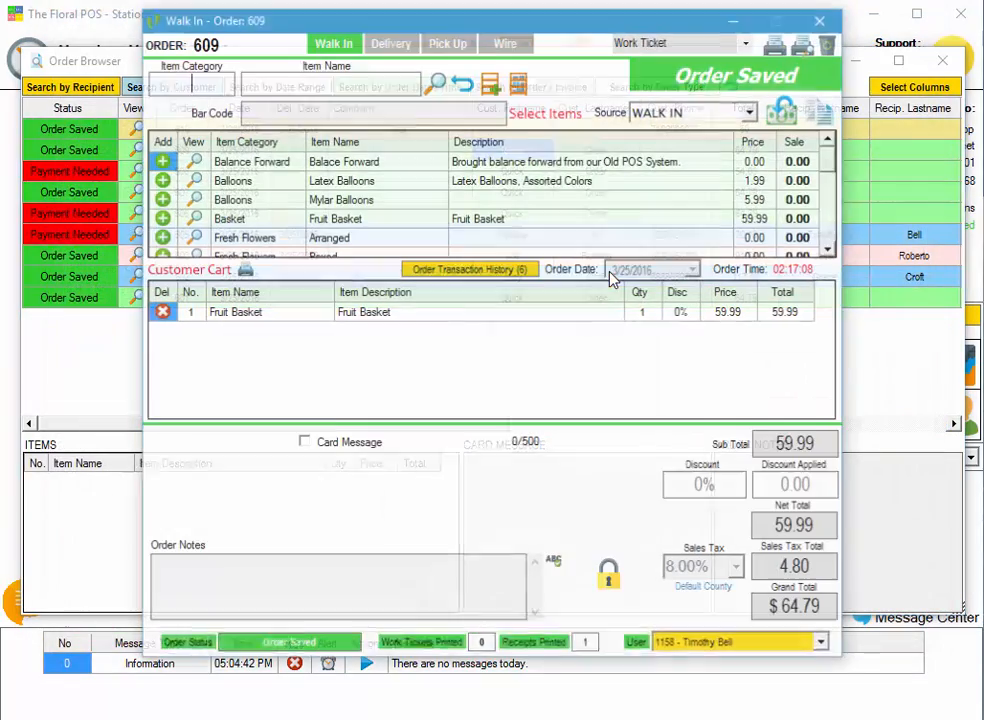
pyautogui.click(820, 20)
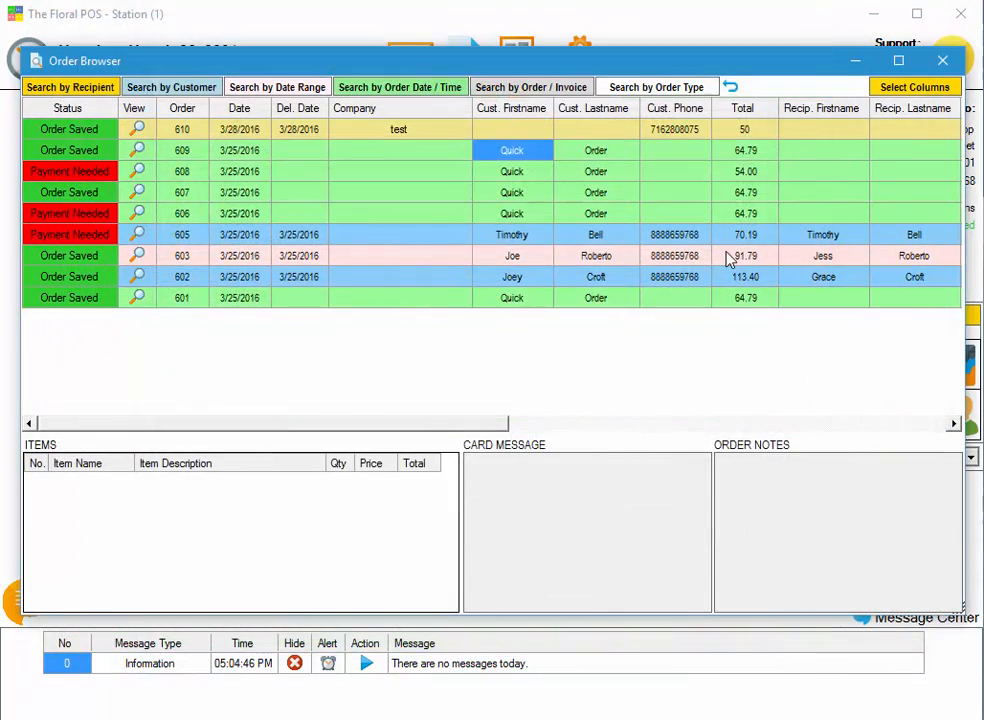
# Step: Select order 601 then 603 to show its items, anniversary card message and notes, scrolling the grid right
pyautogui.click(400, 296)
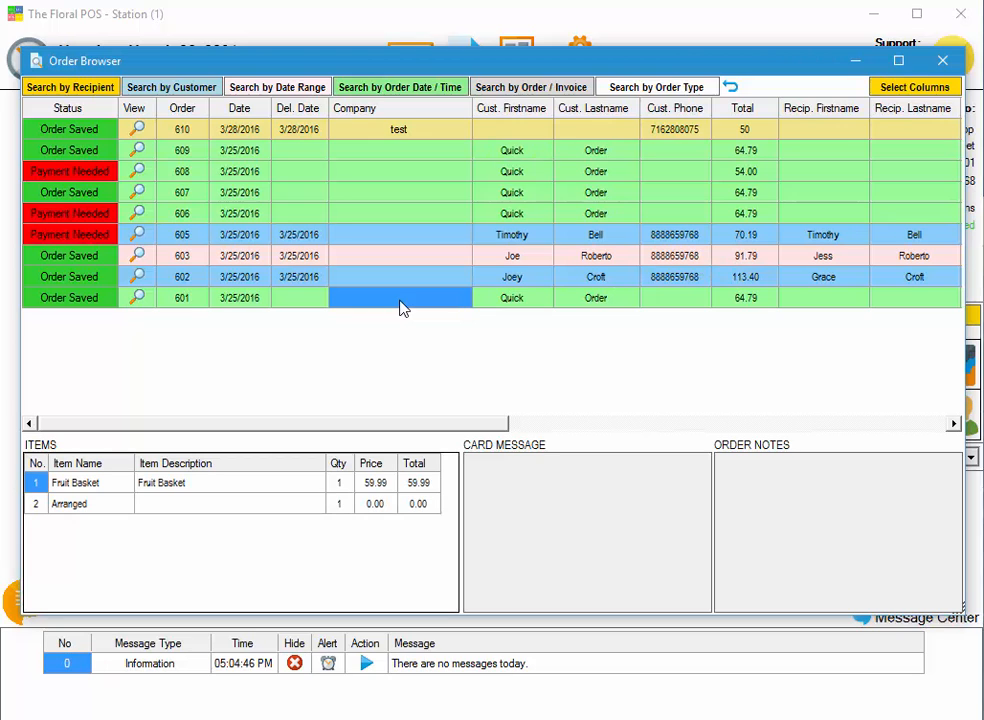
pyautogui.click(398, 256)
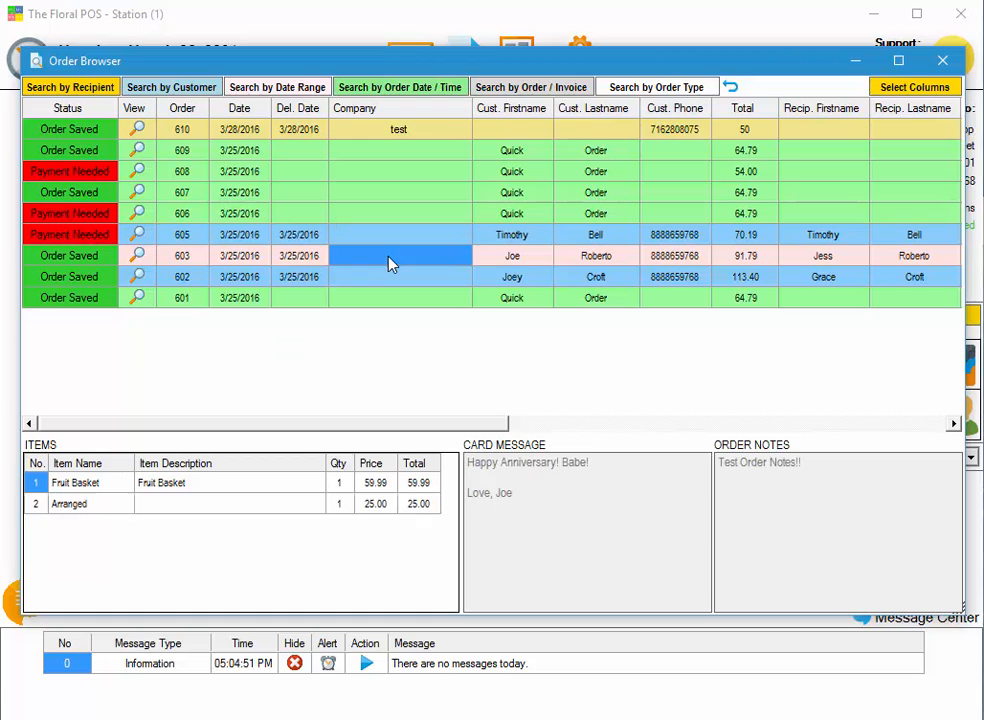
pyautogui.click(380, 276)
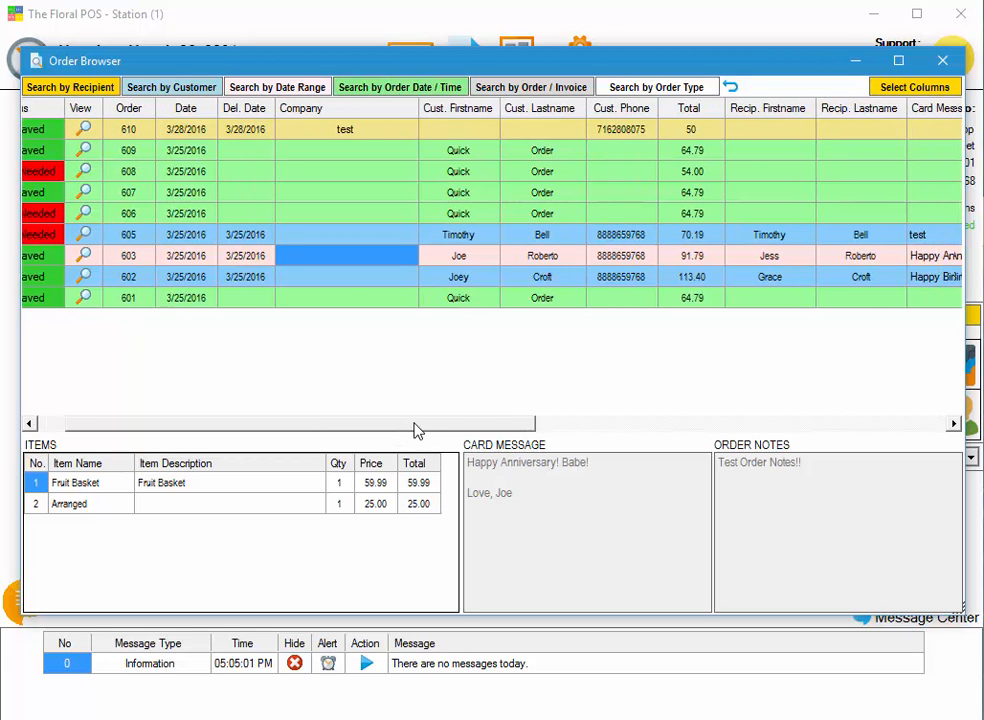
pyautogui.hscroll(3)
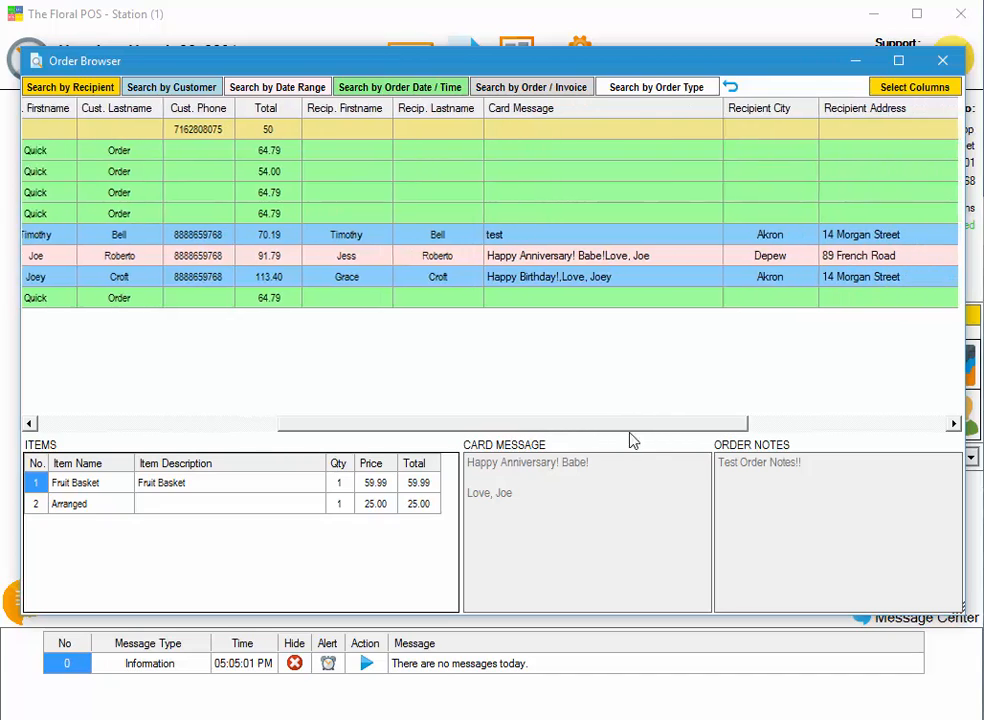
pyautogui.hscroll(3)
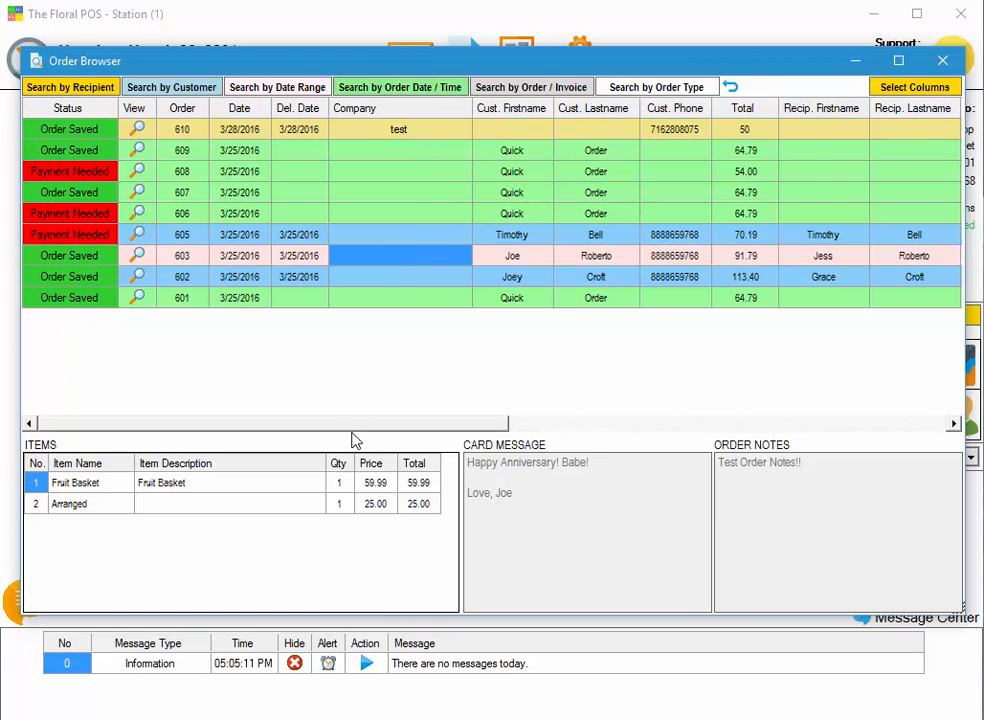
pyautogui.click(238, 128)
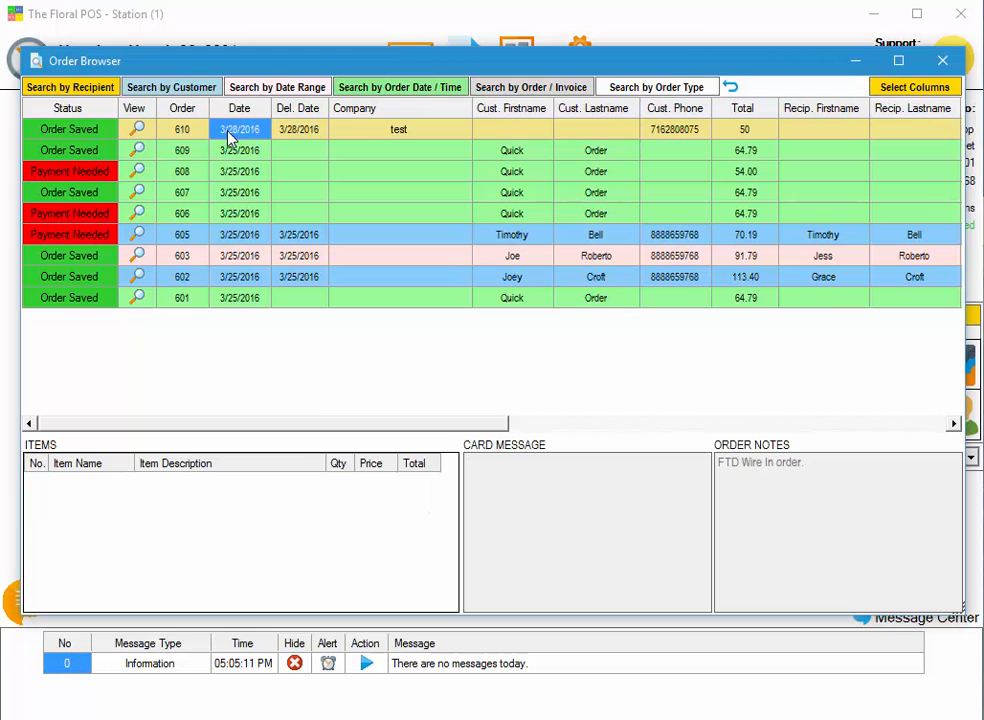
pyautogui.click(238, 150)
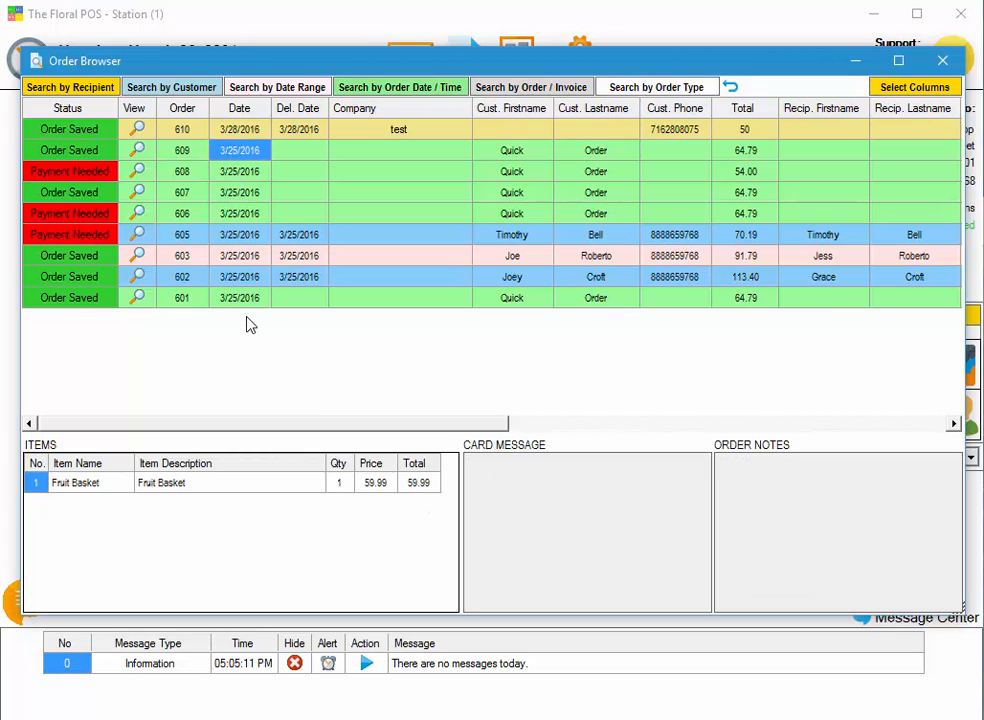
pyautogui.moveTo(270, 424); pyautogui.dragTo(376, 424)
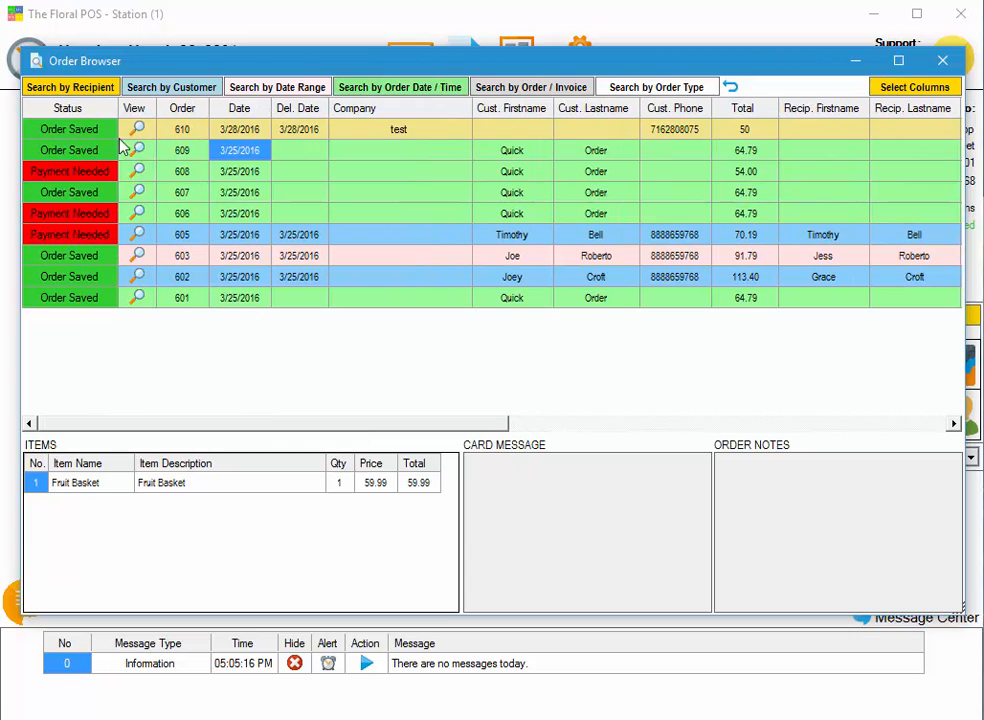
pyautogui.moveTo(296, 98)
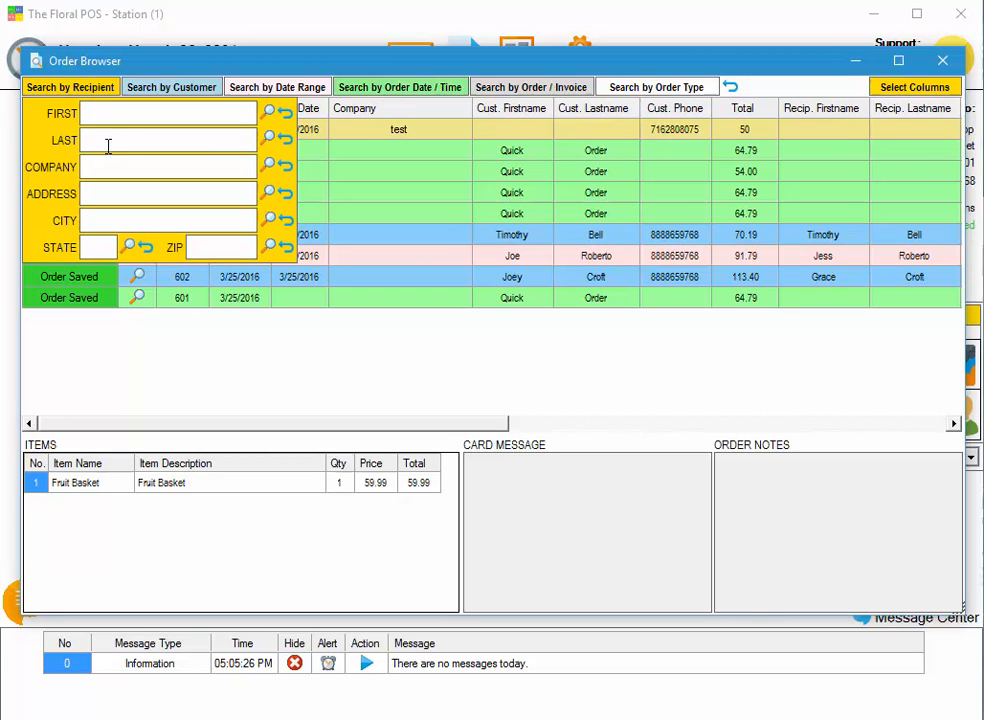
pyautogui.write('g')
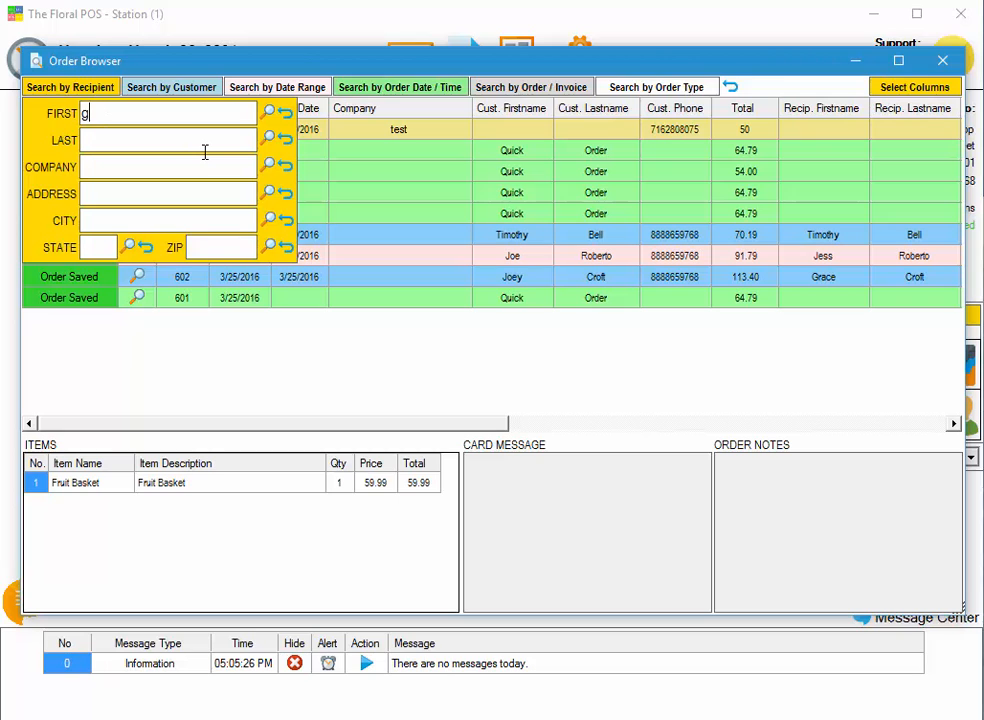
pyautogui.write('race')
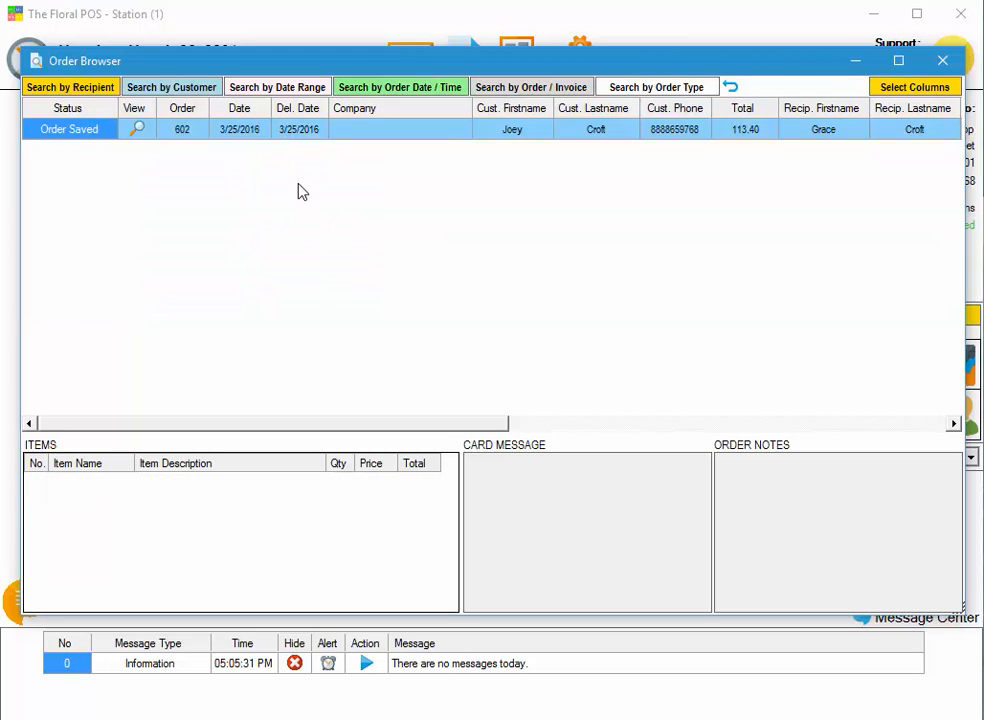
pyautogui.moveTo(672, 168)
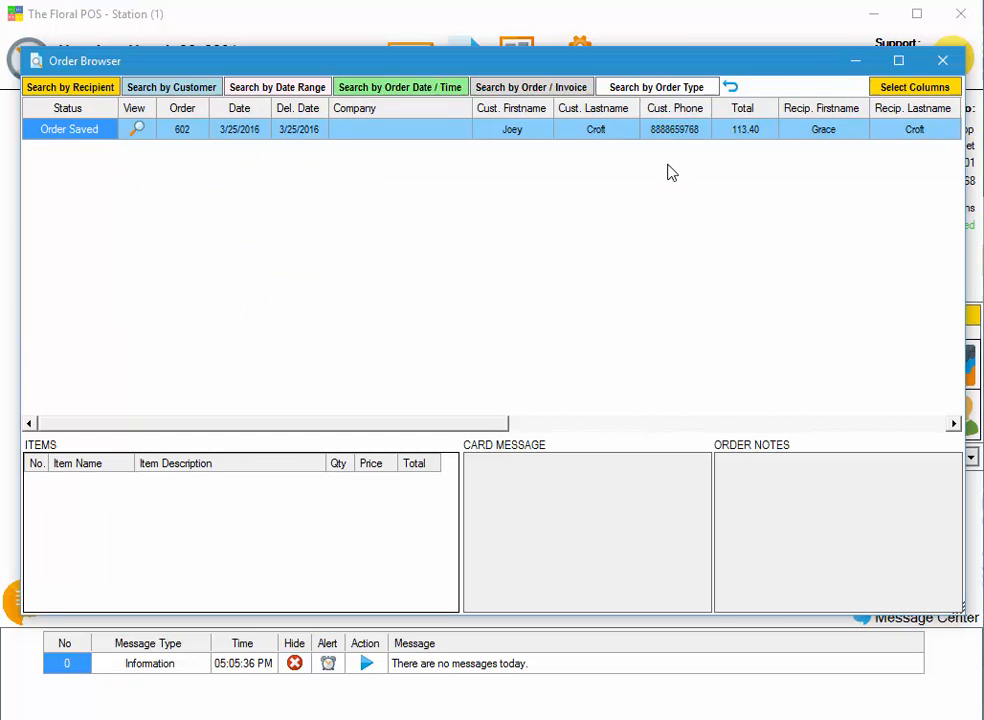
pyautogui.moveTo(608, 202)
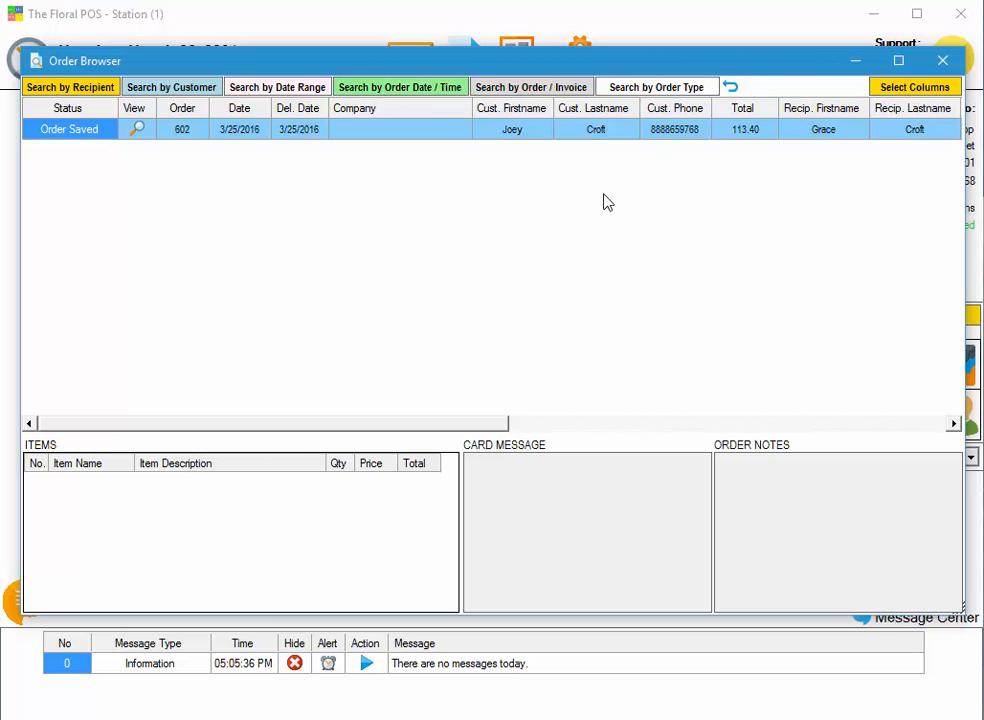
pyautogui.moveTo(820, 178)
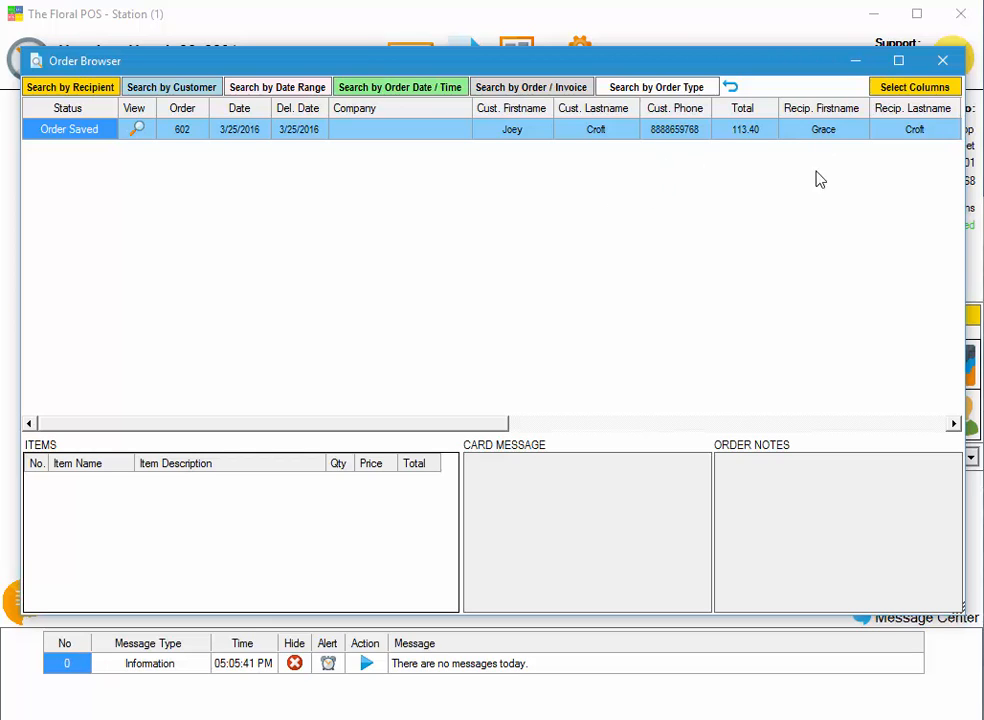
pyautogui.click(172, 86)
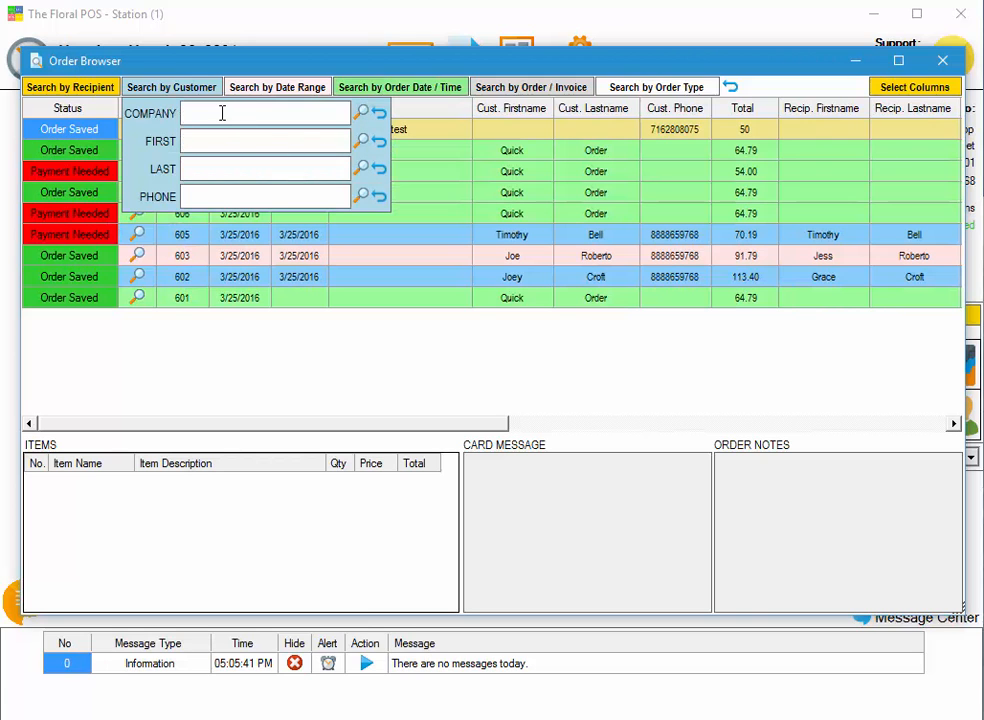
pyautogui.click(264, 140)
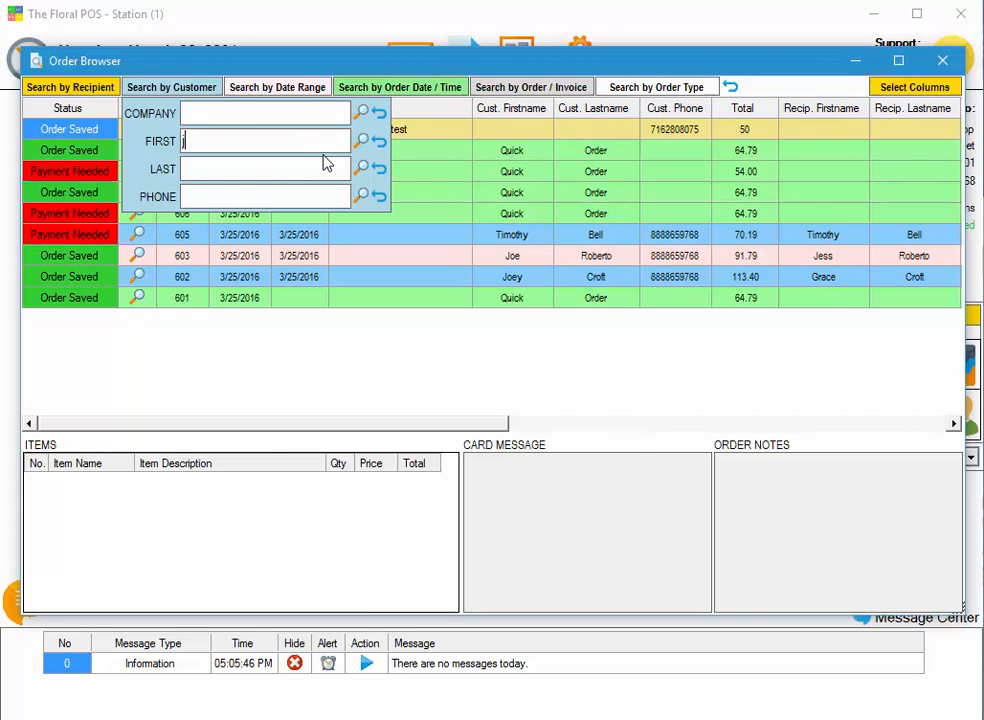
pyautogui.click(362, 140)
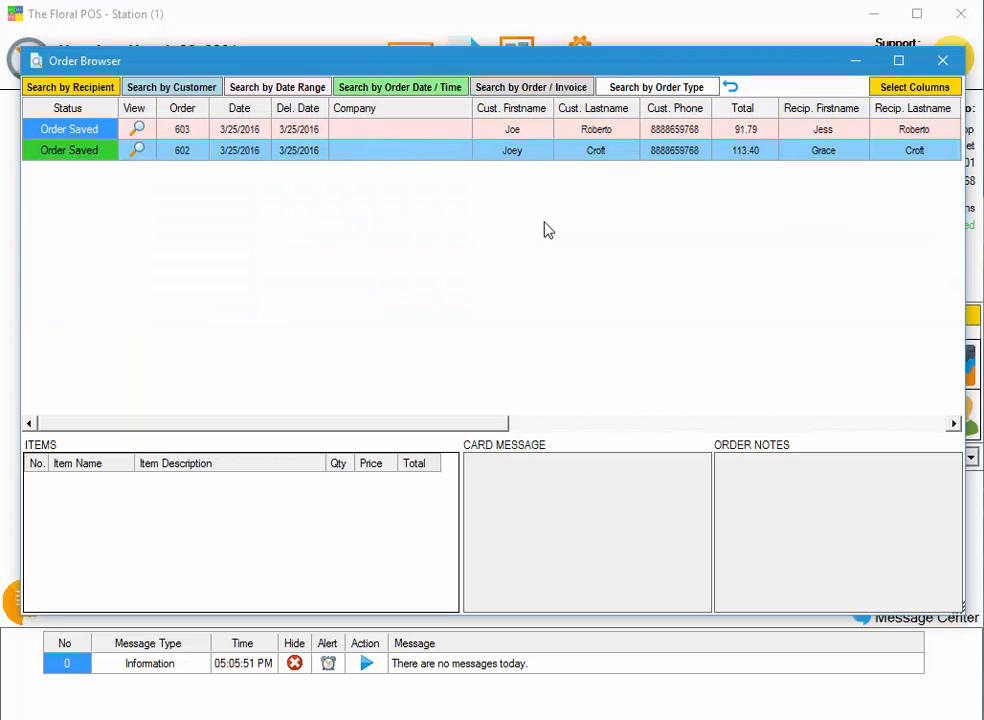
pyautogui.moveTo(348, 182)
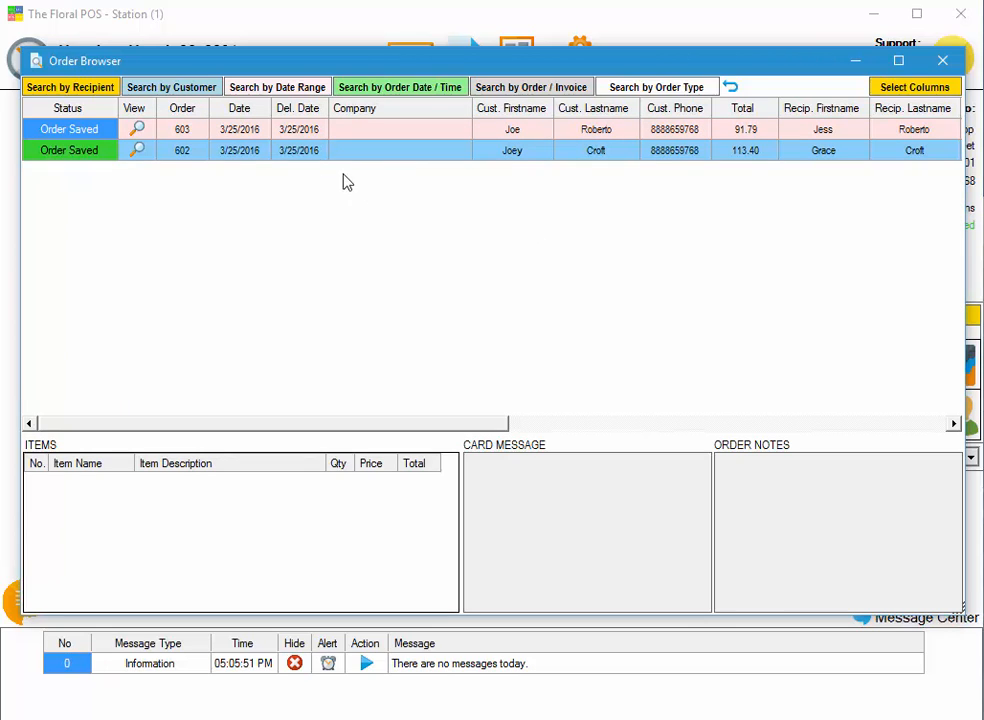
# Step: Switch through the Date Range and Order Date/Time searches to the order-type filter choices
pyautogui.click(276, 86)
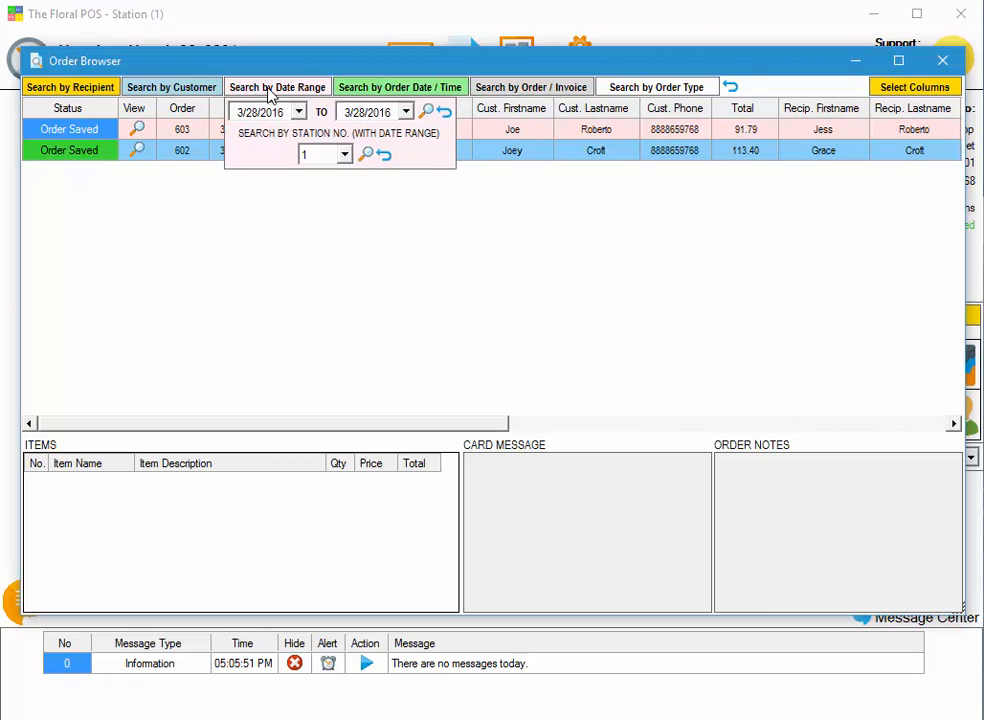
pyautogui.click(400, 86)
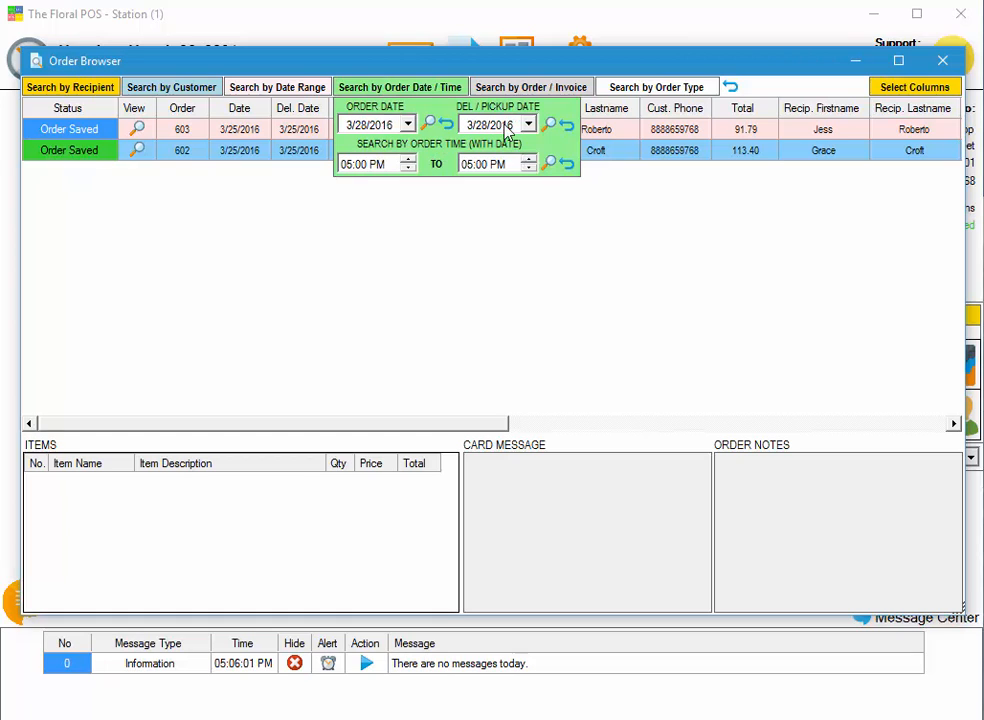
pyautogui.click(532, 86)
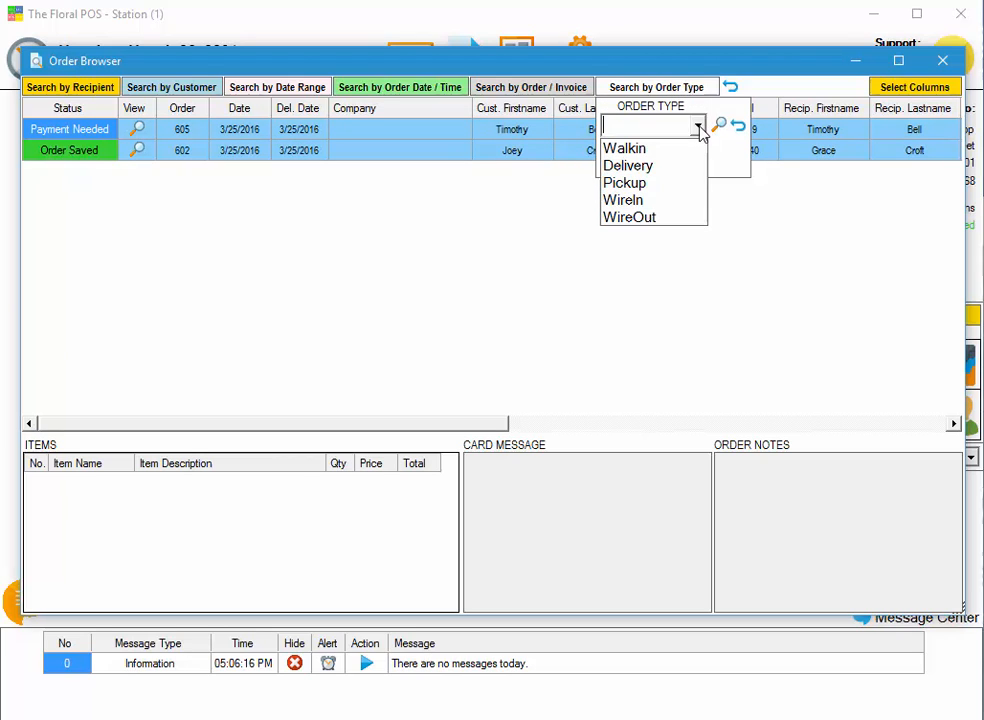
pyautogui.click(628, 164)
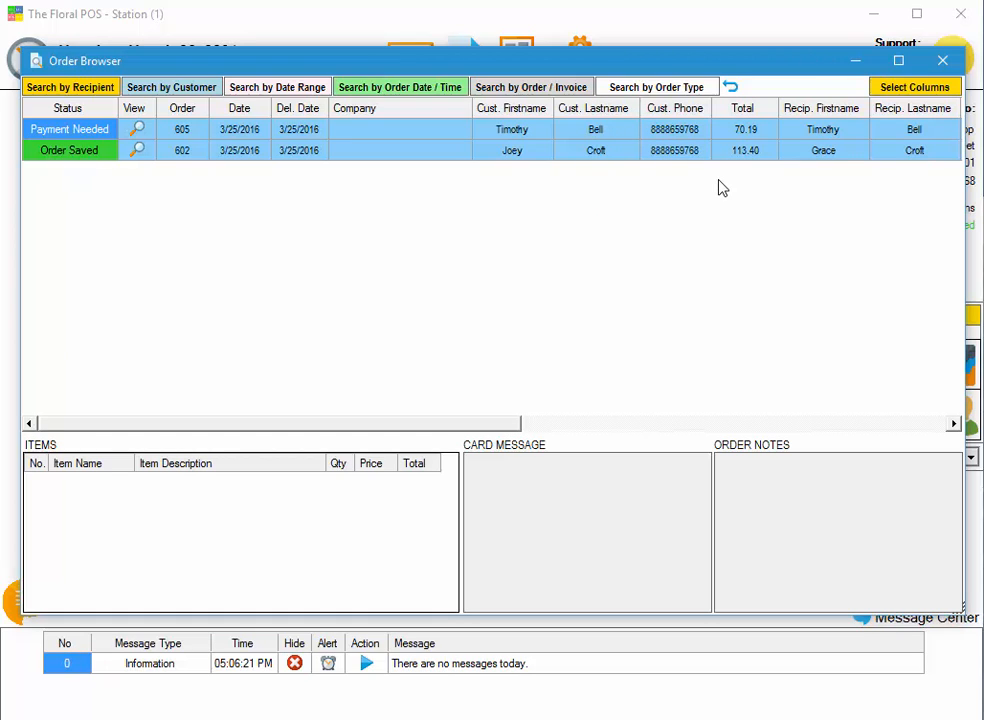
pyautogui.moveTo(172, 122)
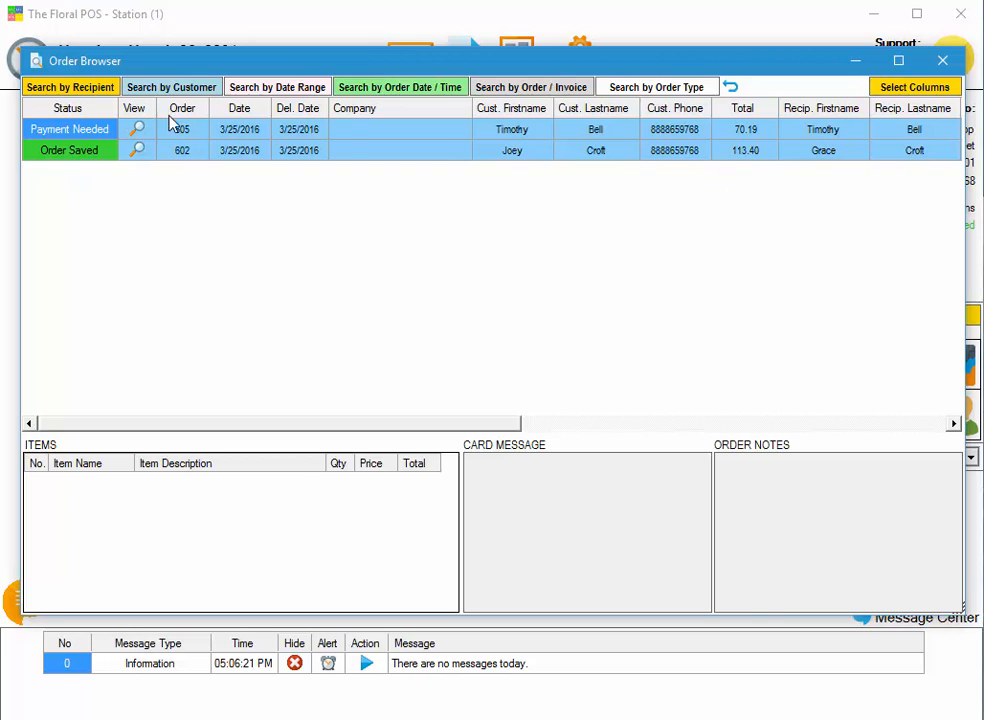
# Step: View order 605's items and card message, then reset the browser to list orders 601 through 610
pyautogui.click(400, 88)
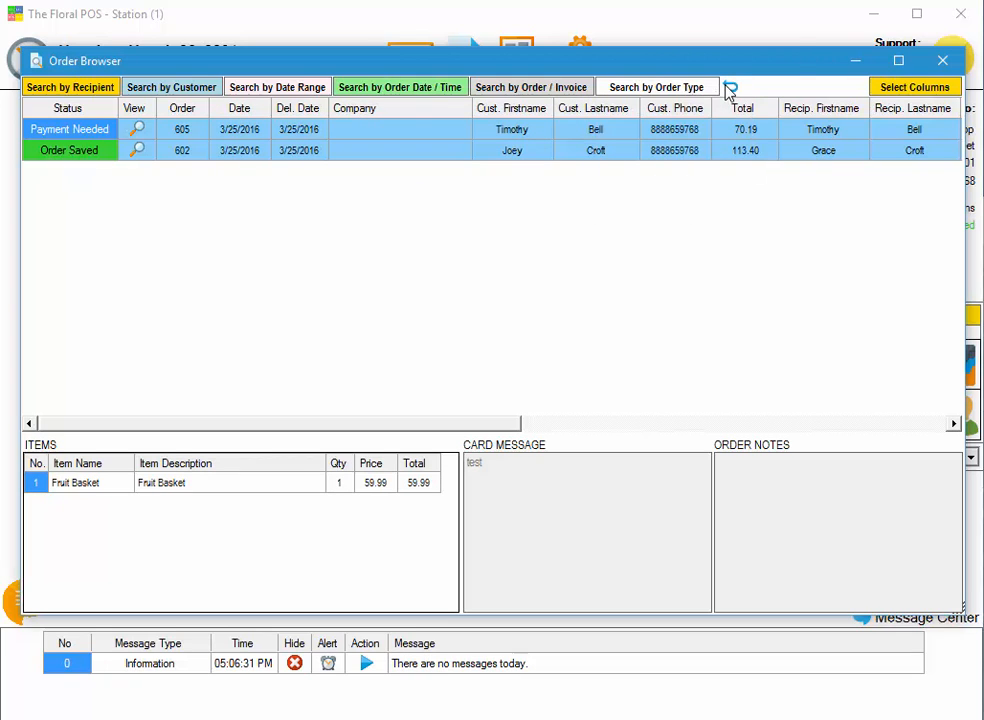
pyautogui.moveTo(730, 86)
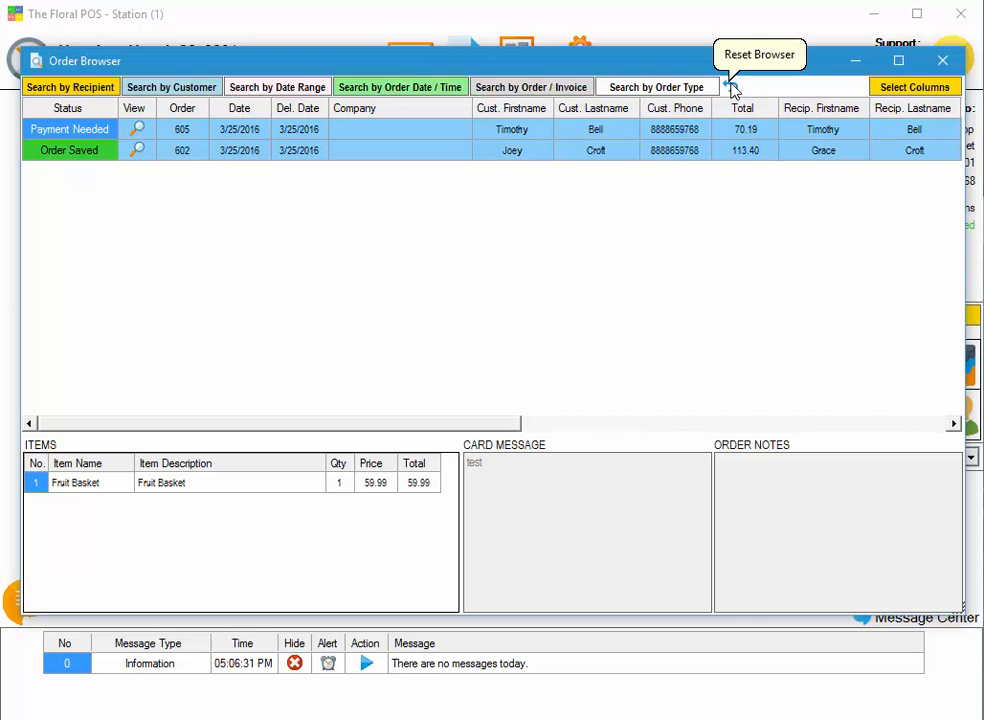
pyautogui.click(728, 86)
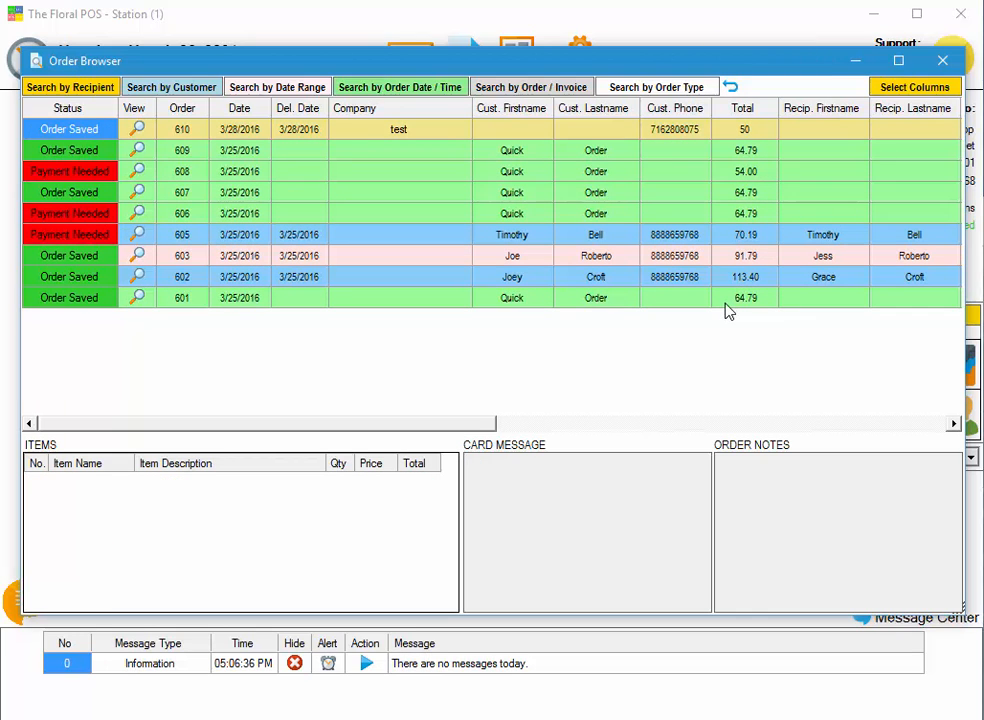
pyautogui.moveTo(608, 256)
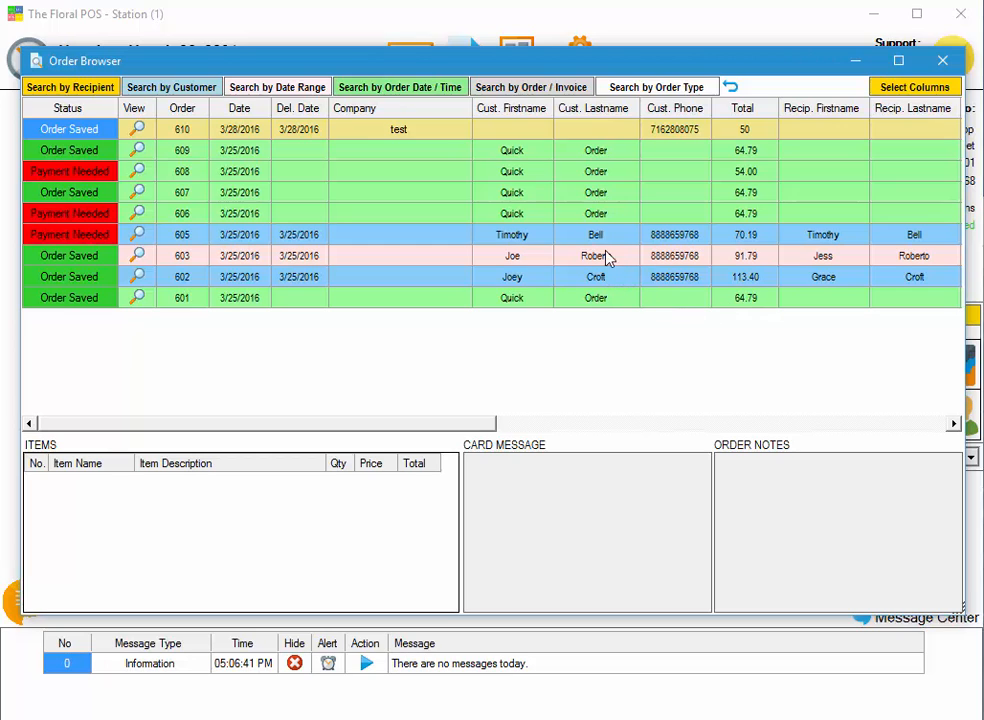
pyautogui.moveTo(144, 108)
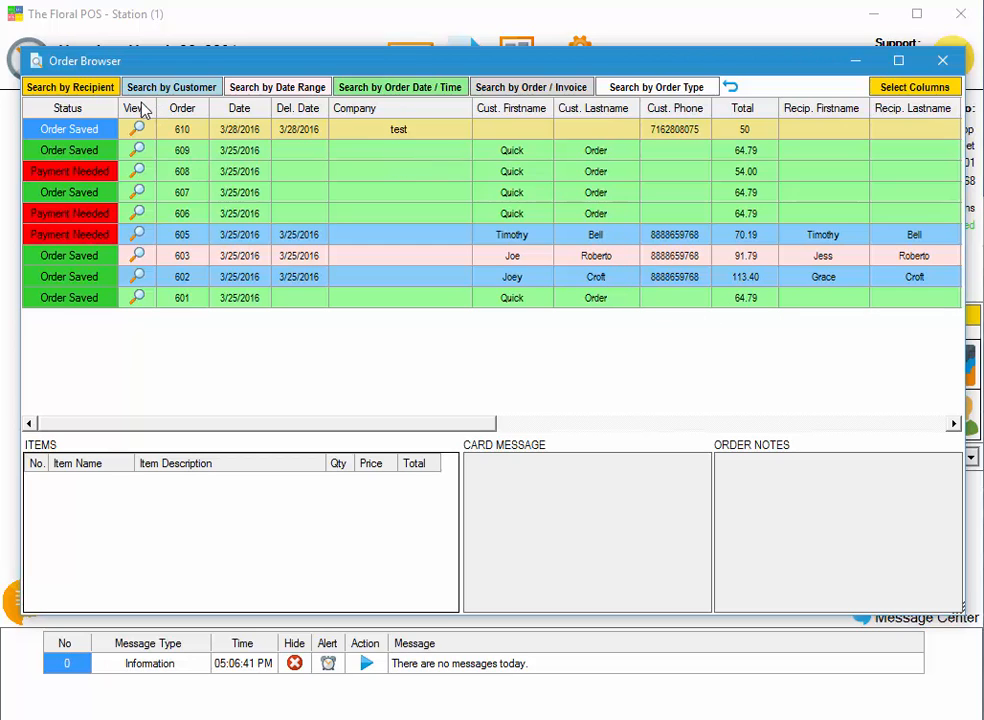
pyautogui.moveTo(92, 164)
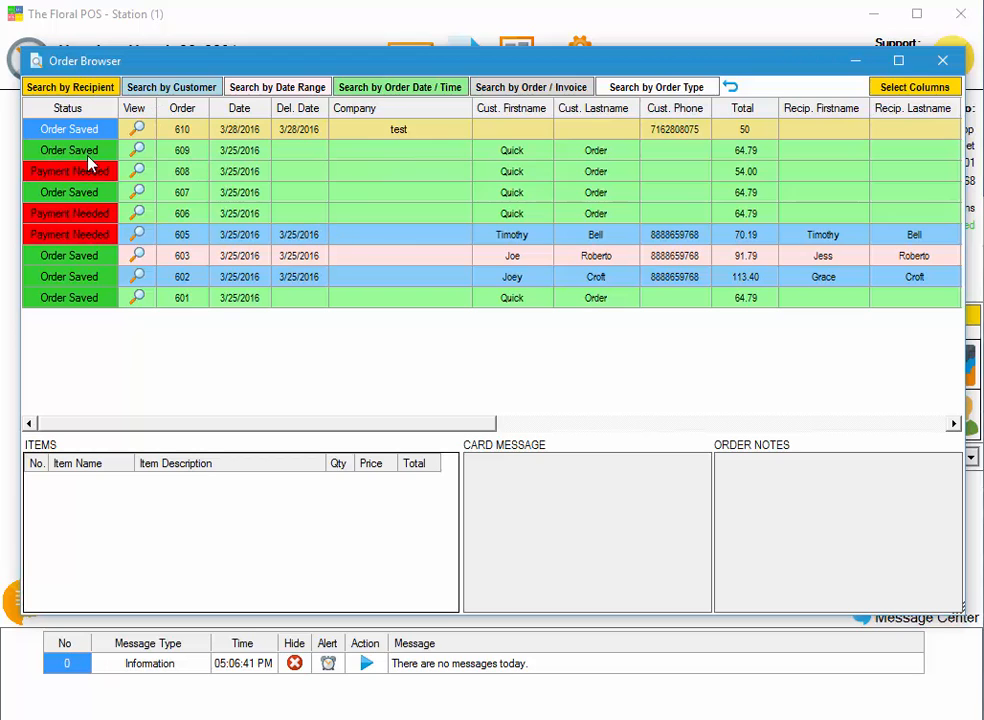
pyautogui.moveTo(184, 158)
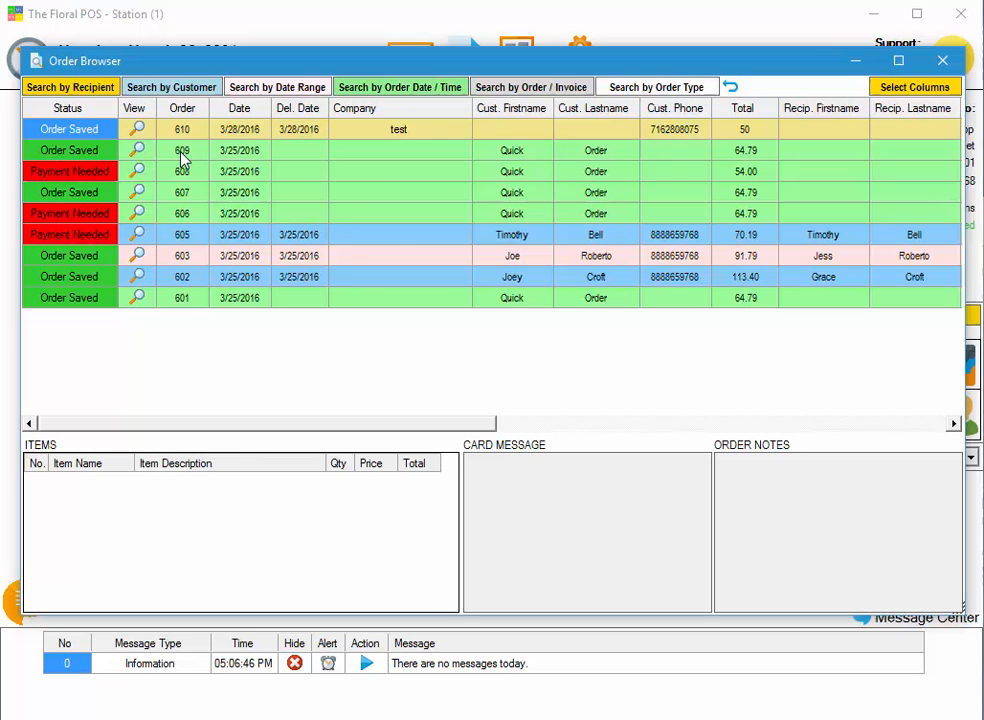
pyautogui.moveTo(402, 110)
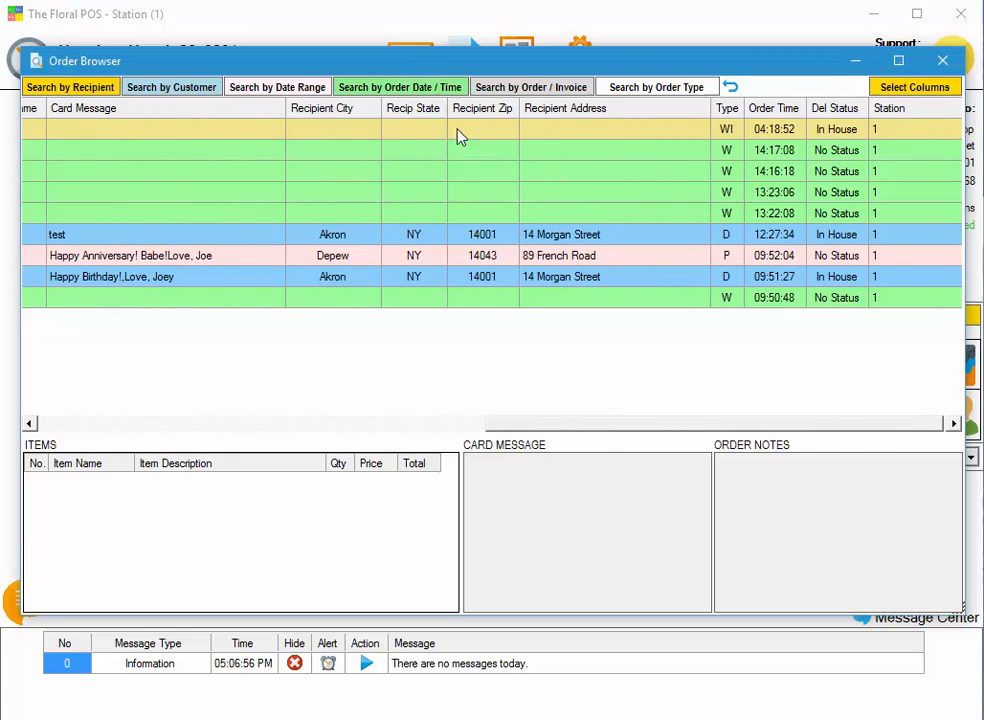
pyautogui.moveTo(516, 120)
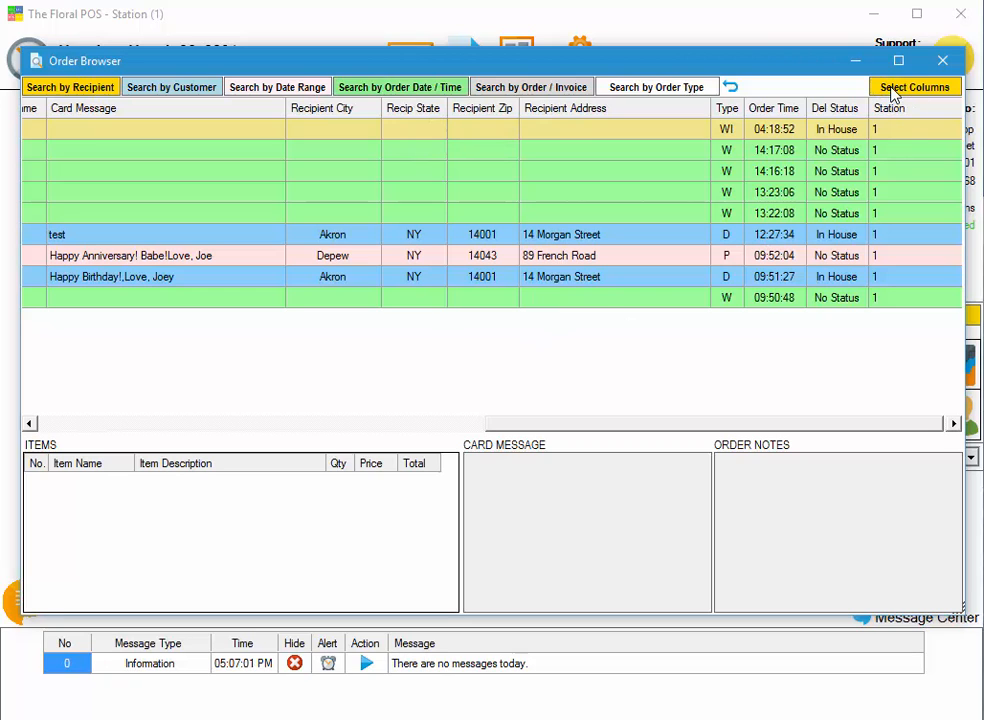
# Step: Hide the Recipient State column via Select Columns, reopen the browser and show the column again
pyautogui.click(914, 86)
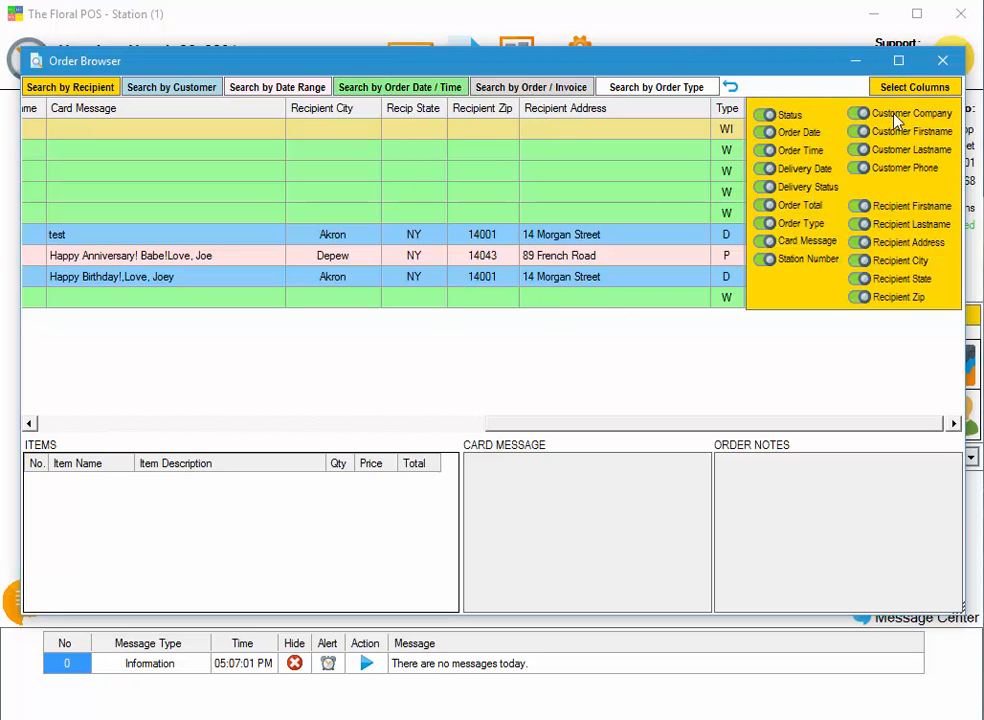
pyautogui.moveTo(884, 284)
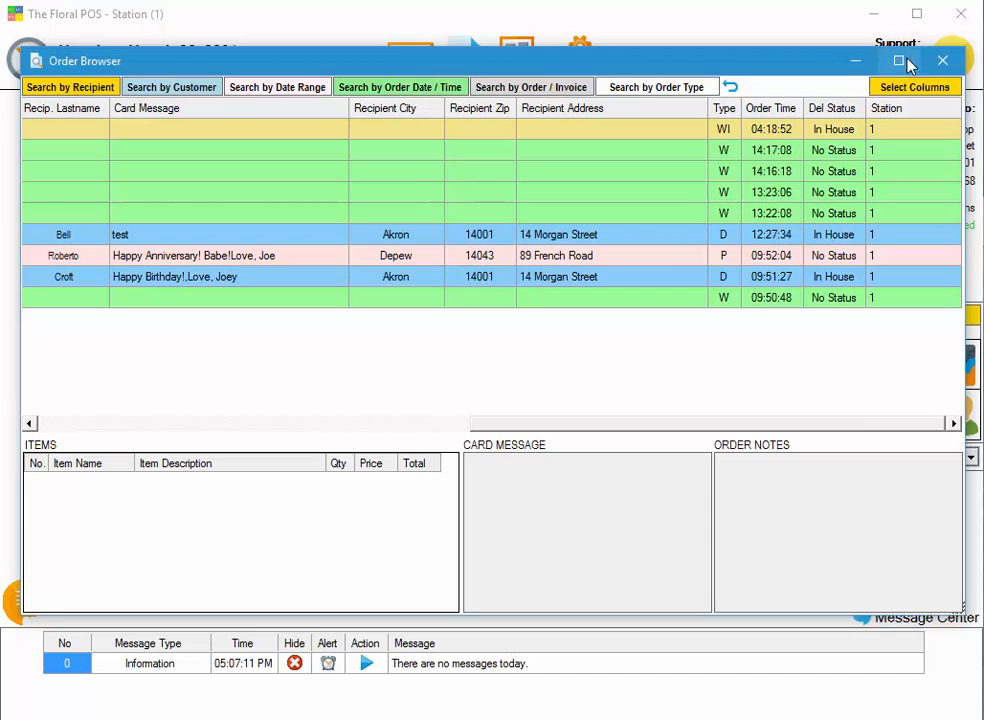
pyautogui.click(940, 60)
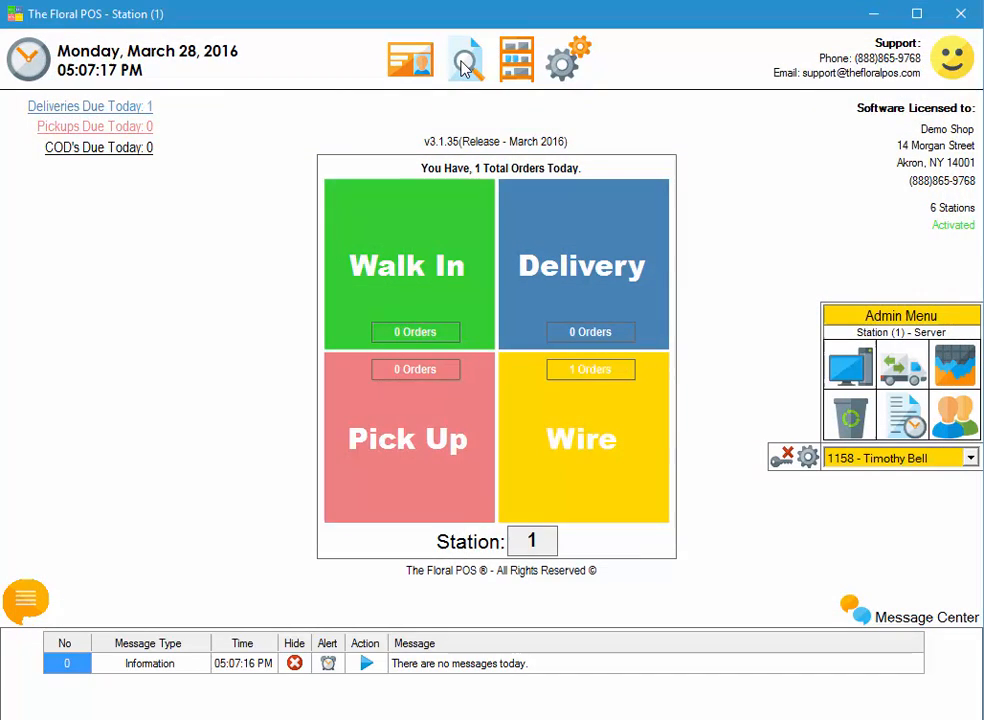
pyautogui.click(464, 58)
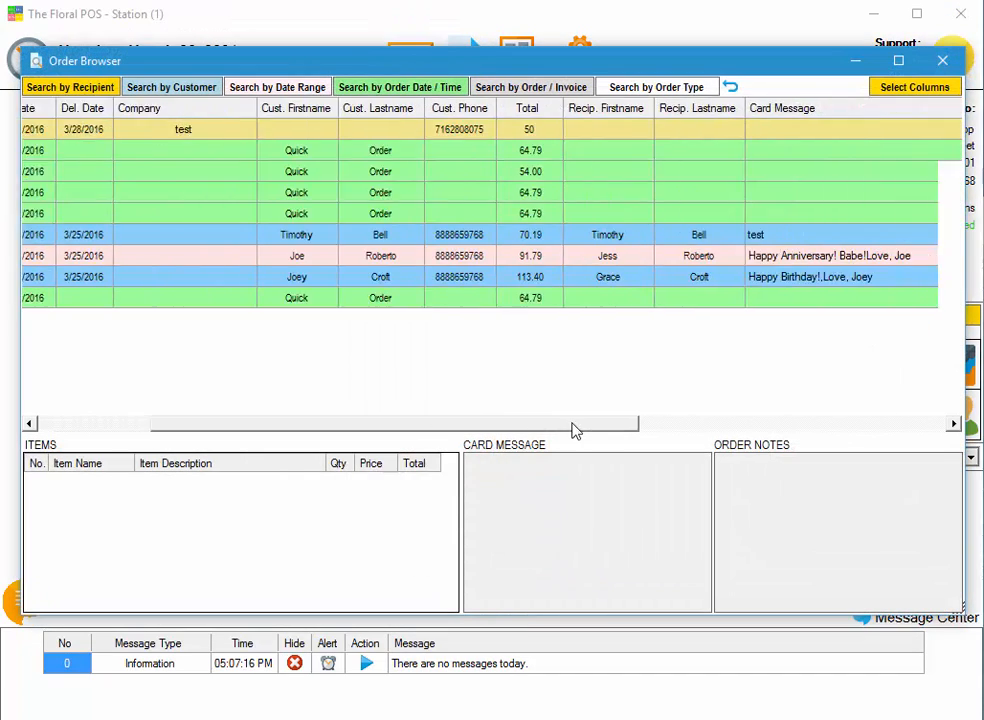
pyautogui.hscroll(3)
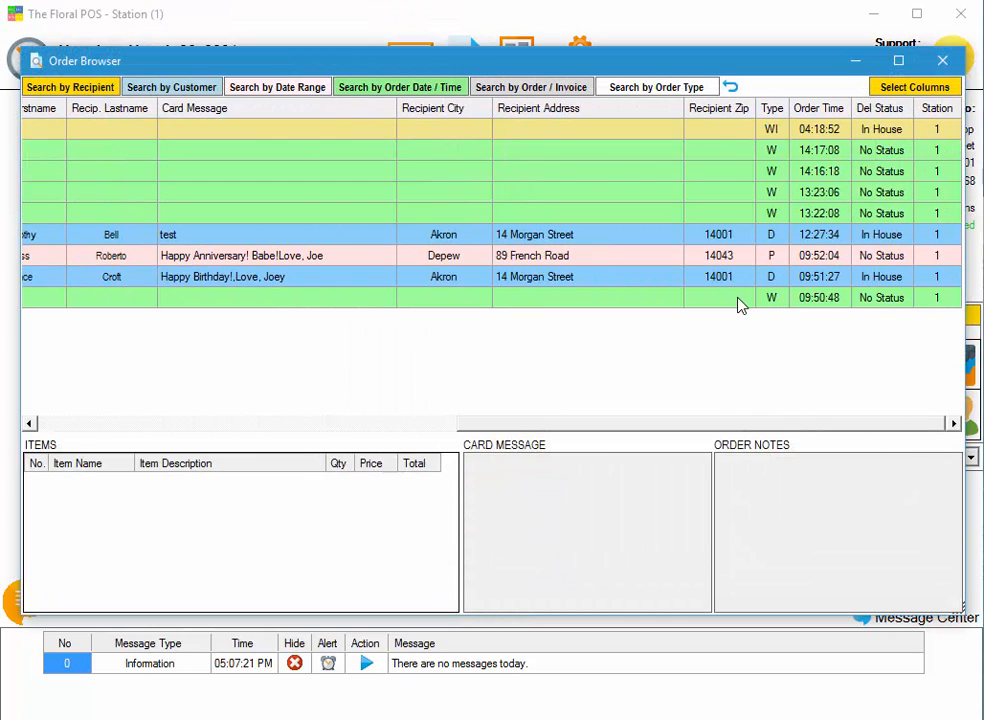
pyautogui.click(912, 86)
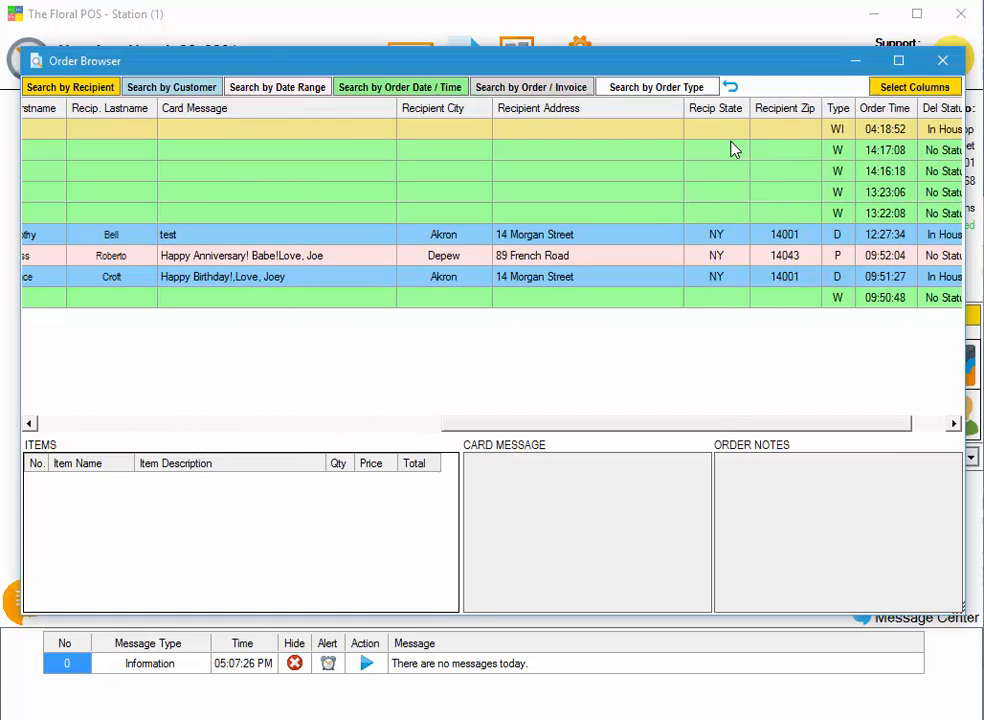
pyautogui.moveTo(728, 350)
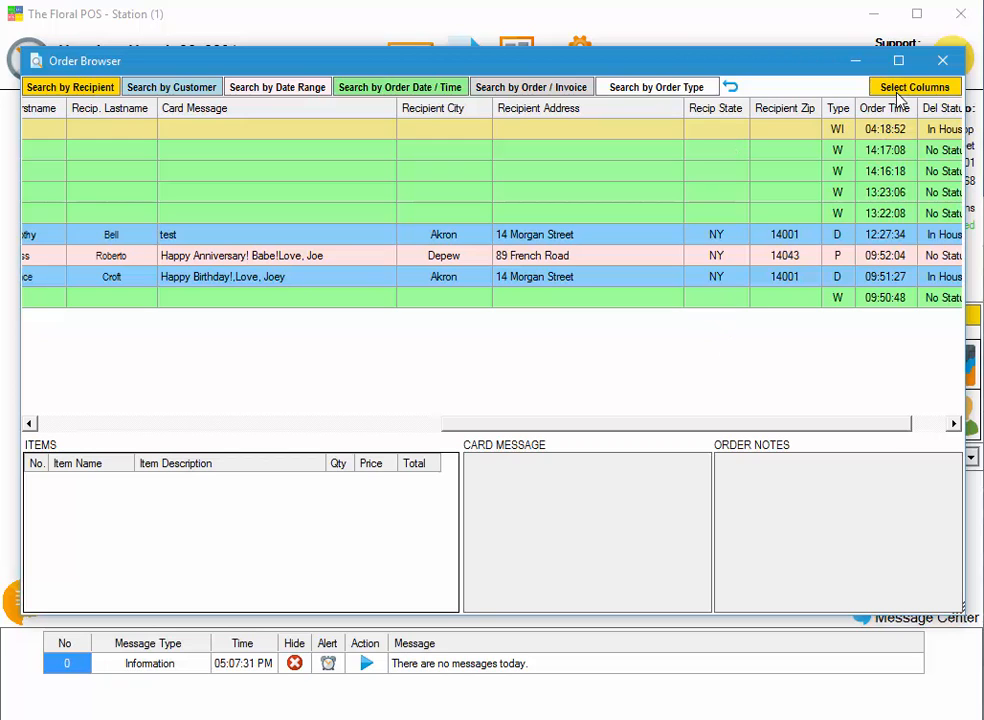
pyautogui.click(912, 86)
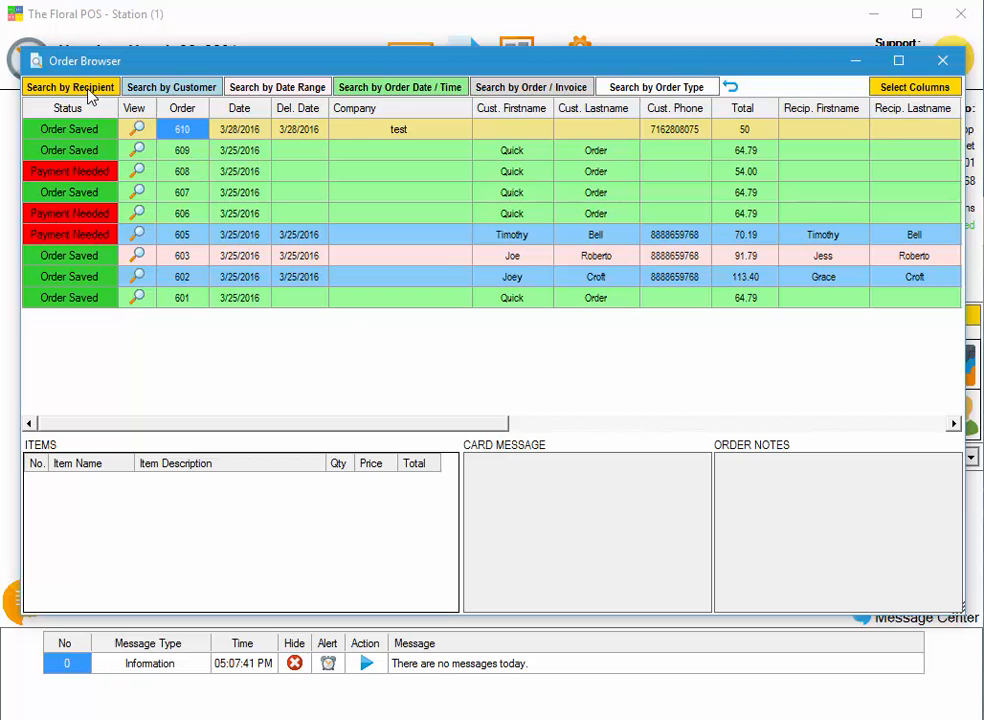
pyautogui.click(276, 86)
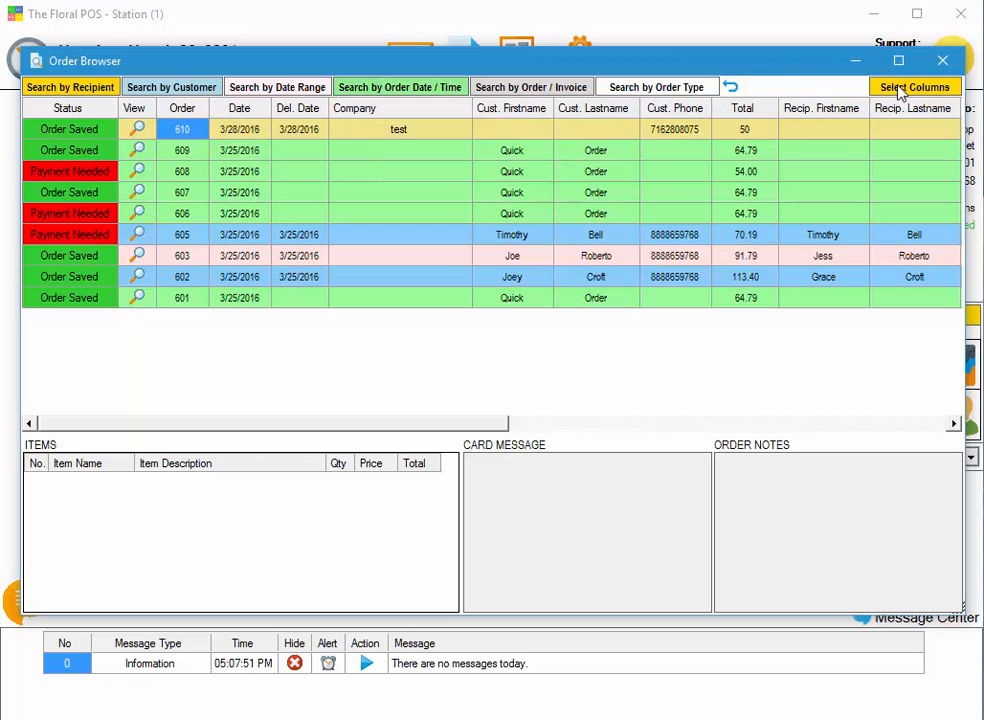
pyautogui.click(912, 88)
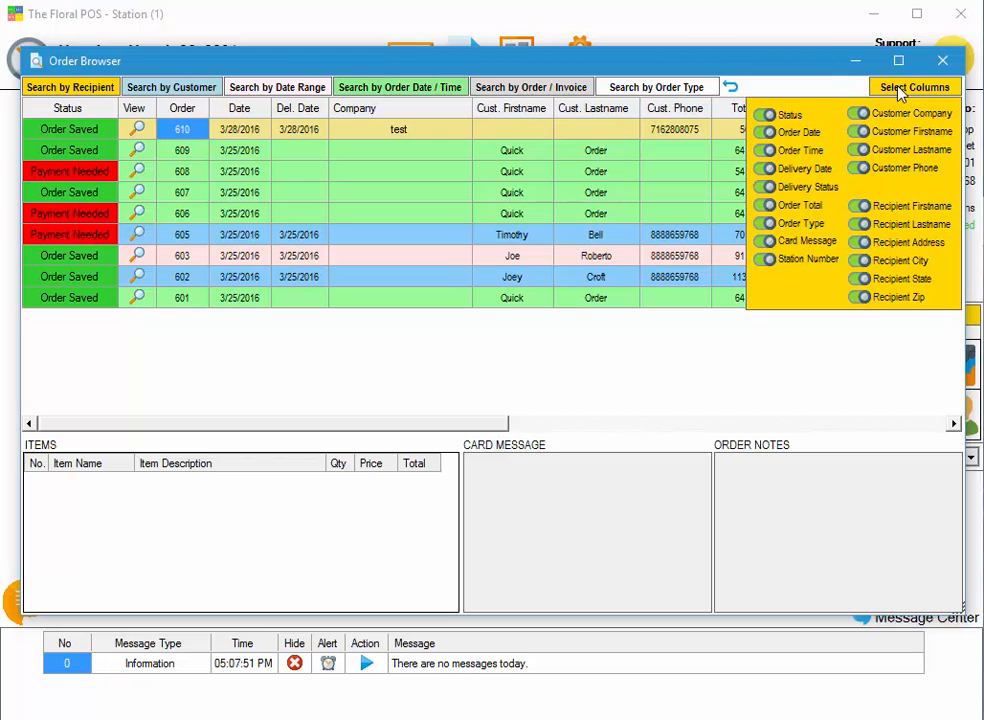
pyautogui.click(912, 86)
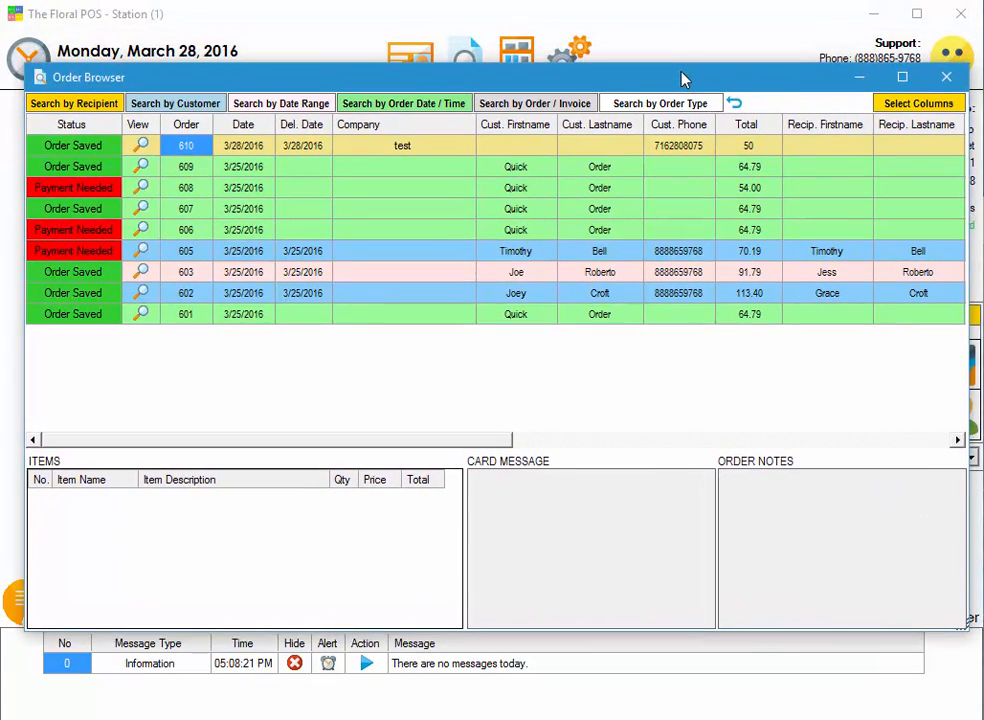
# Step: Close the Order Browser and the Florist Feedback window, returning to the home screen
pyautogui.click(944, 76)
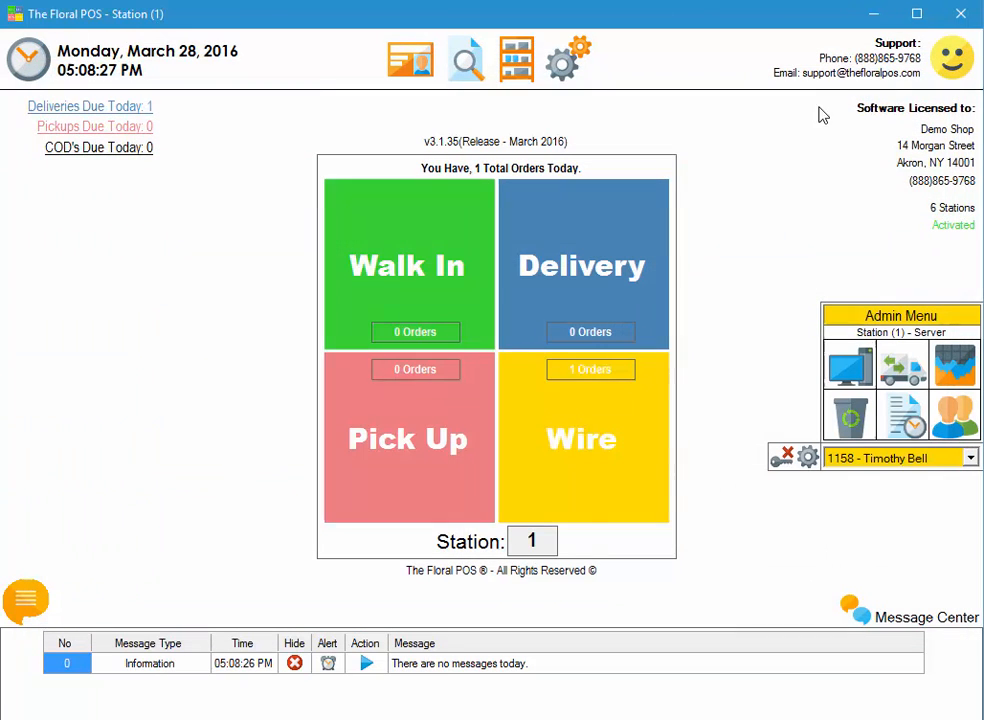
pyautogui.moveTo(796, 166)
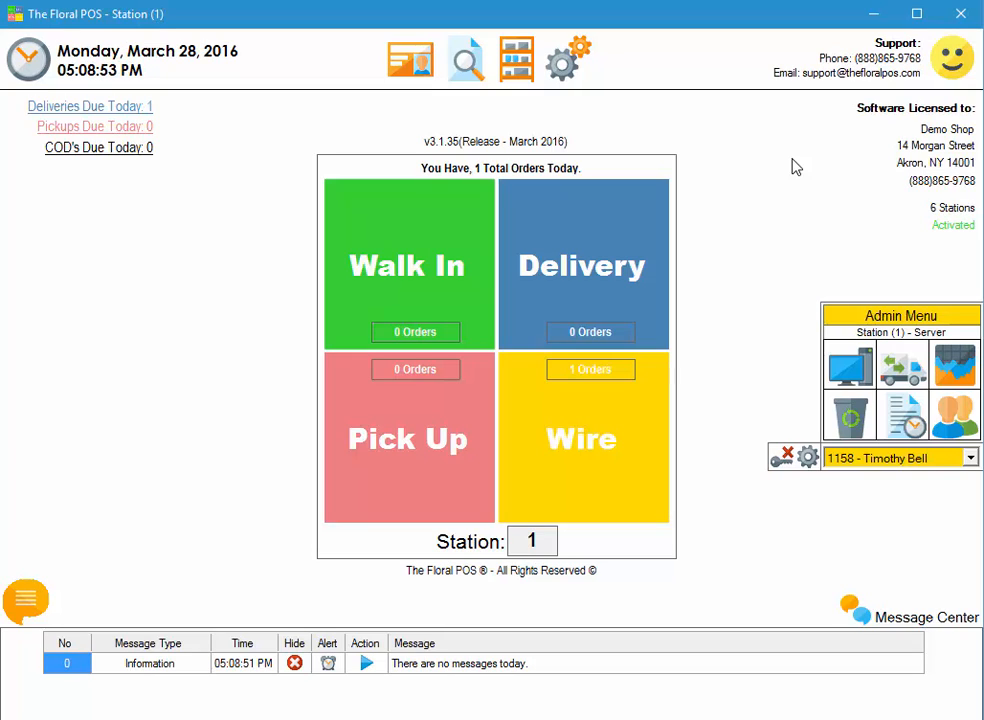
pyautogui.moveTo(876, 112)
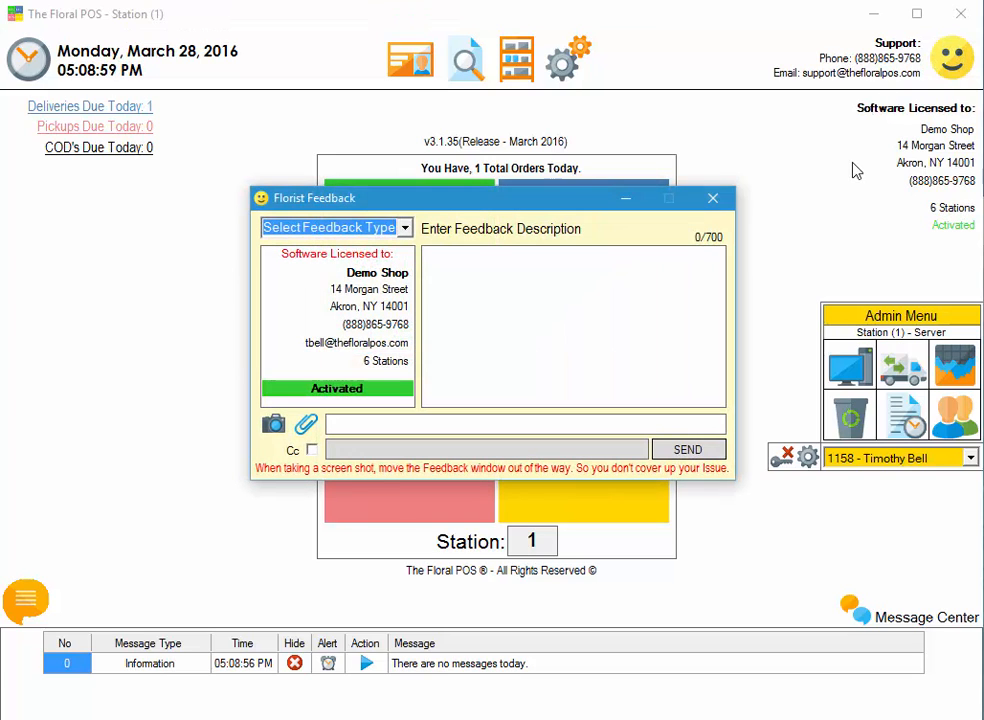
pyautogui.click(712, 198)
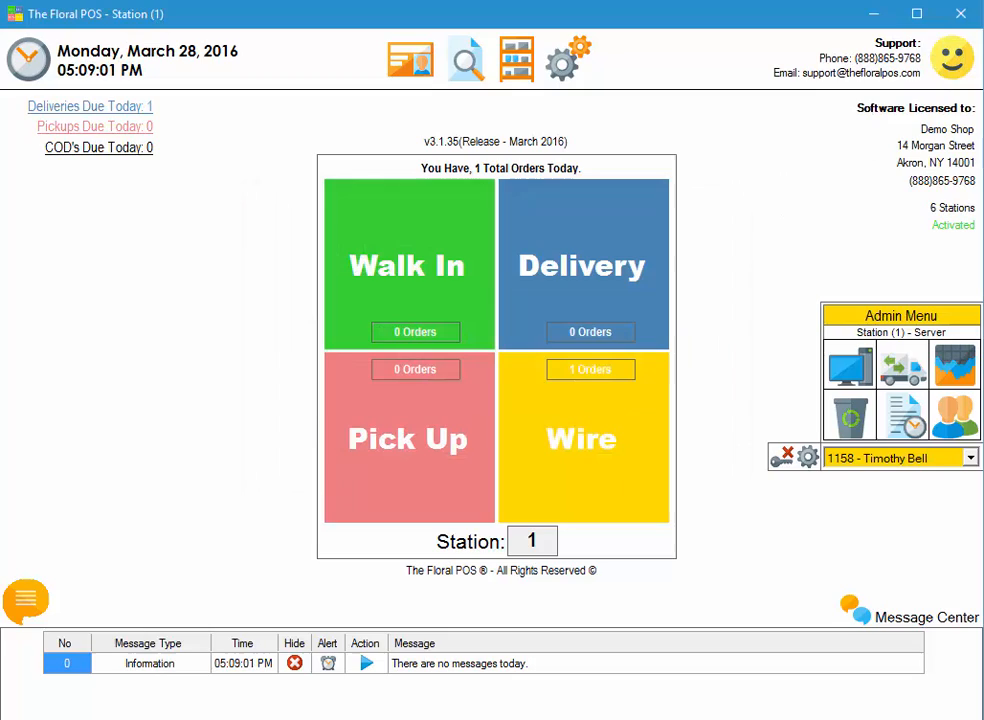